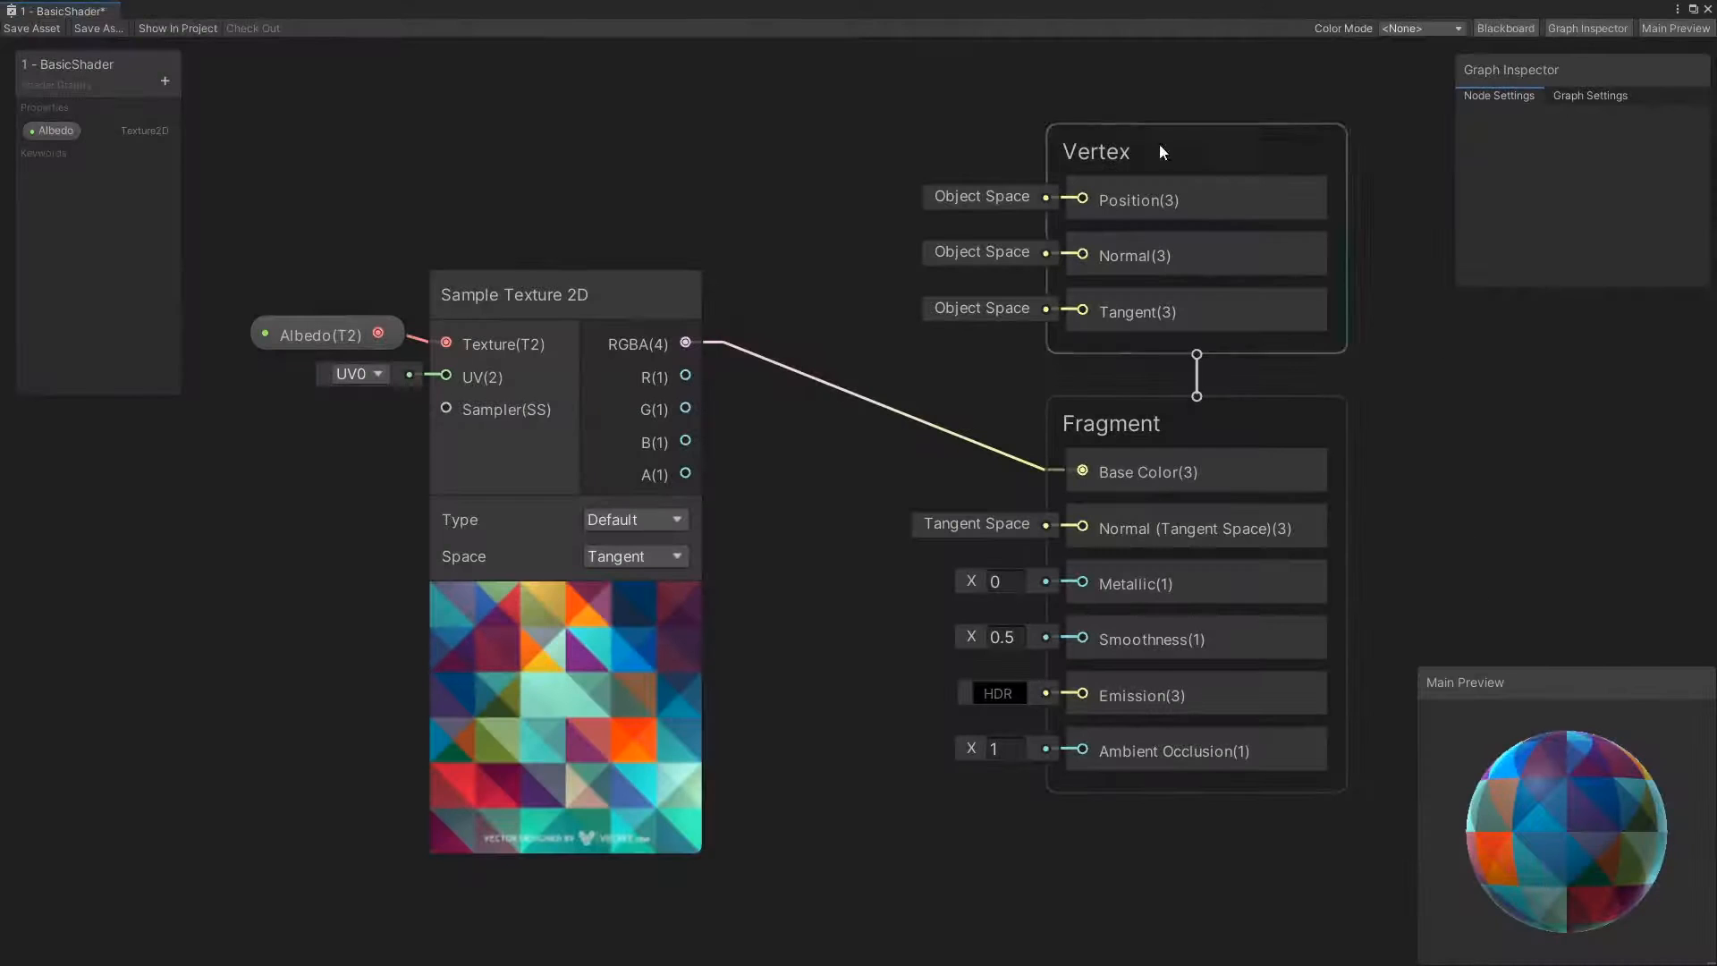
mouse_move(508, 242)
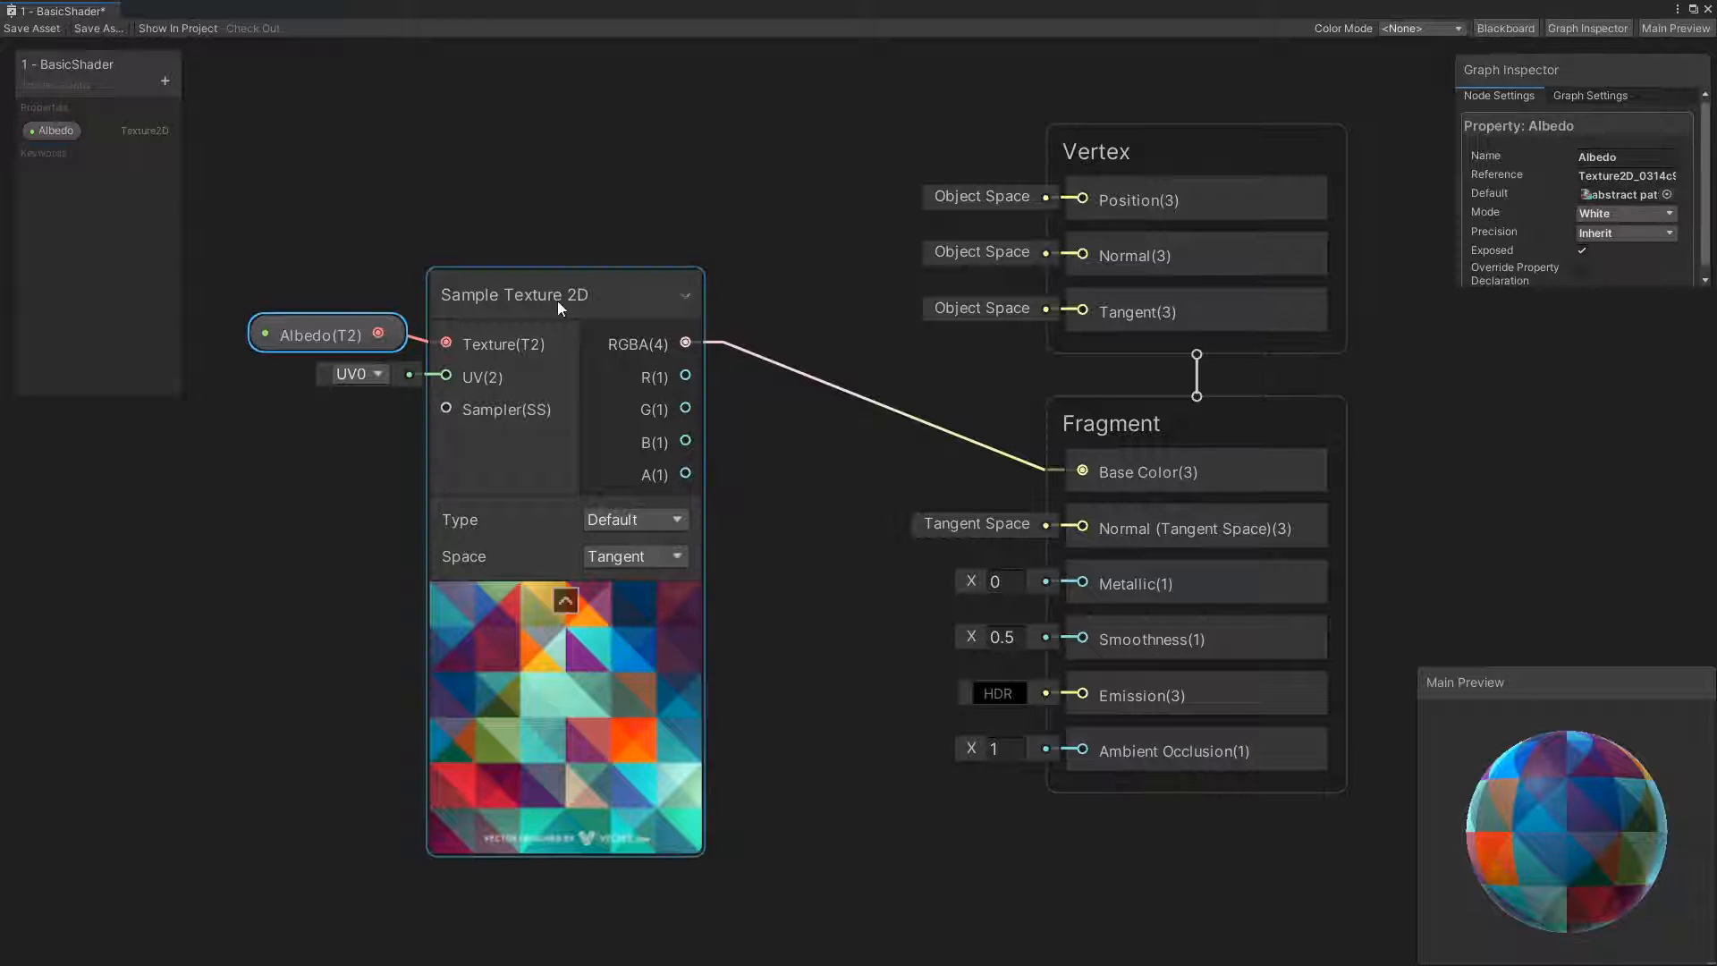
- Review the Albedo texture sampling into Base Color, then check a blue cube's material Color
left_click(516, 293)
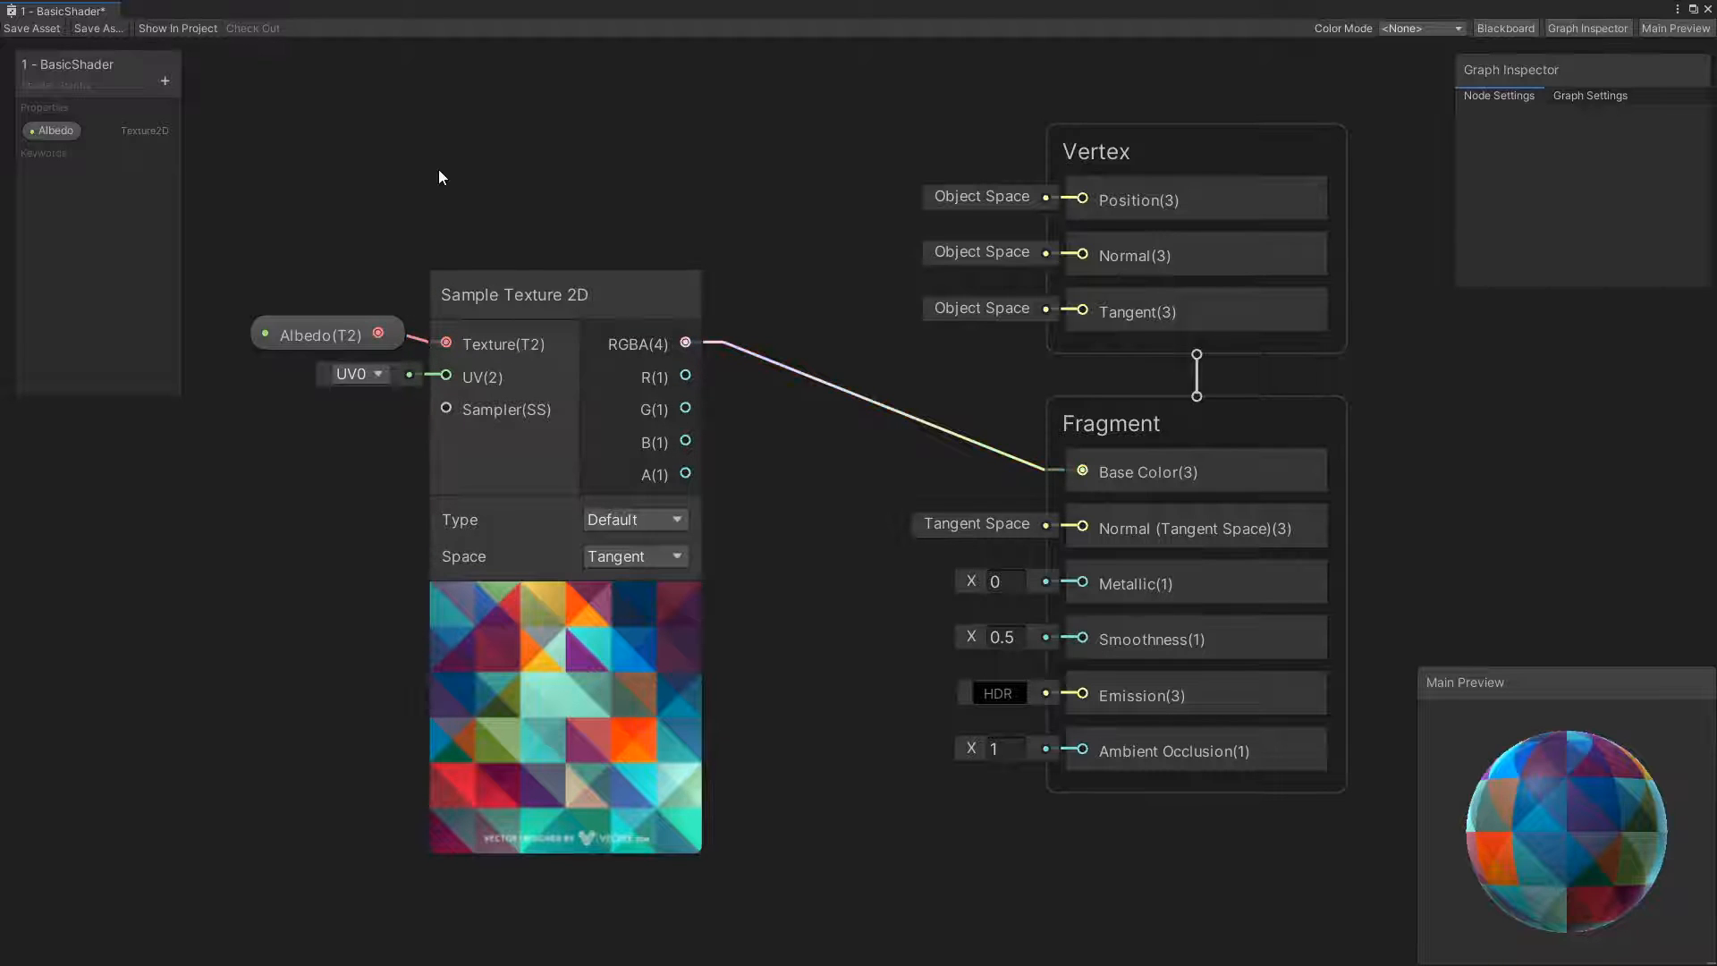
left_click(326, 335)
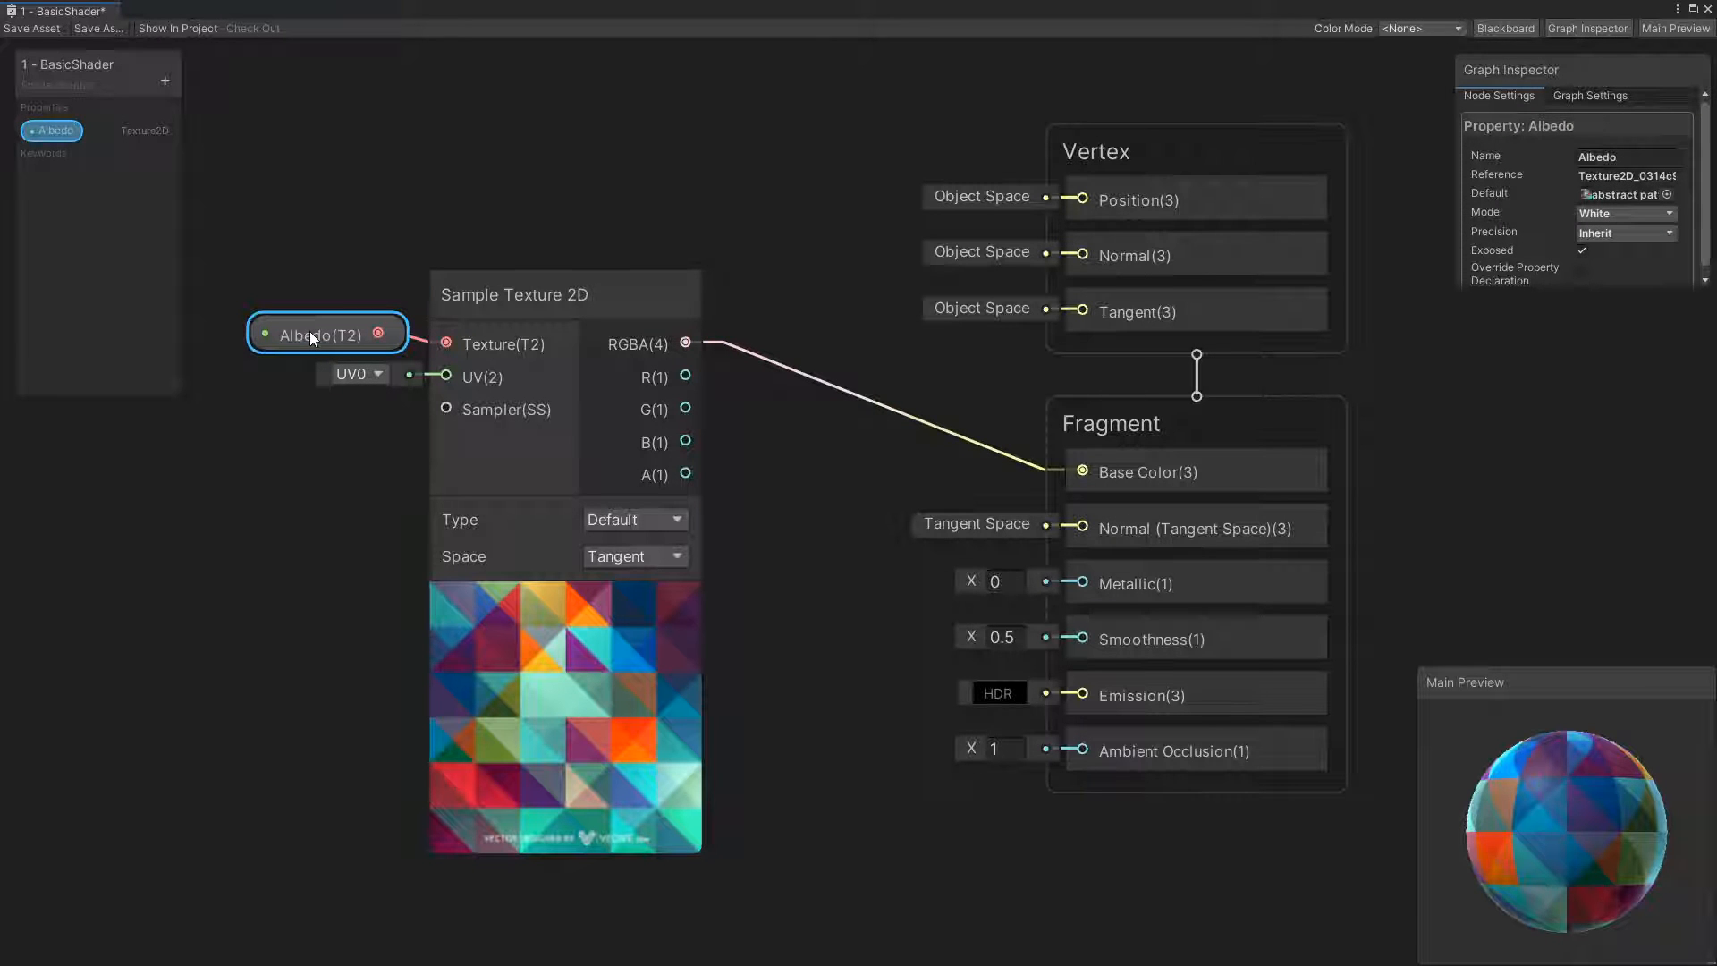
left_click(515, 293)
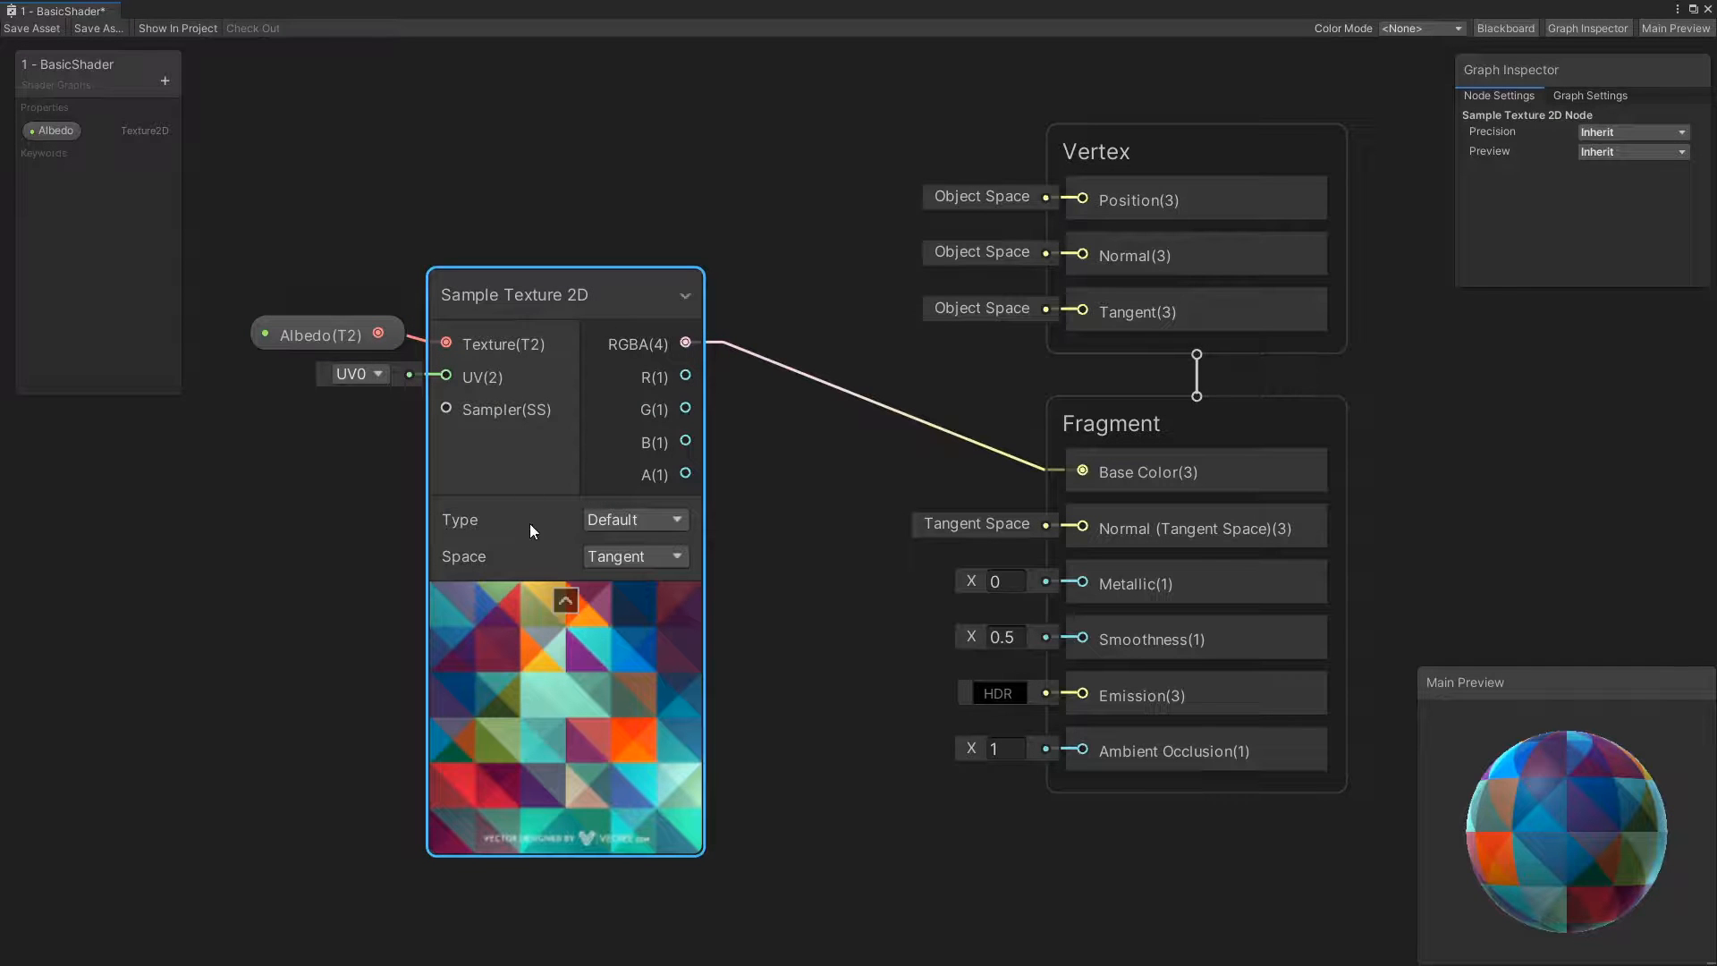
mouse_move(533, 644)
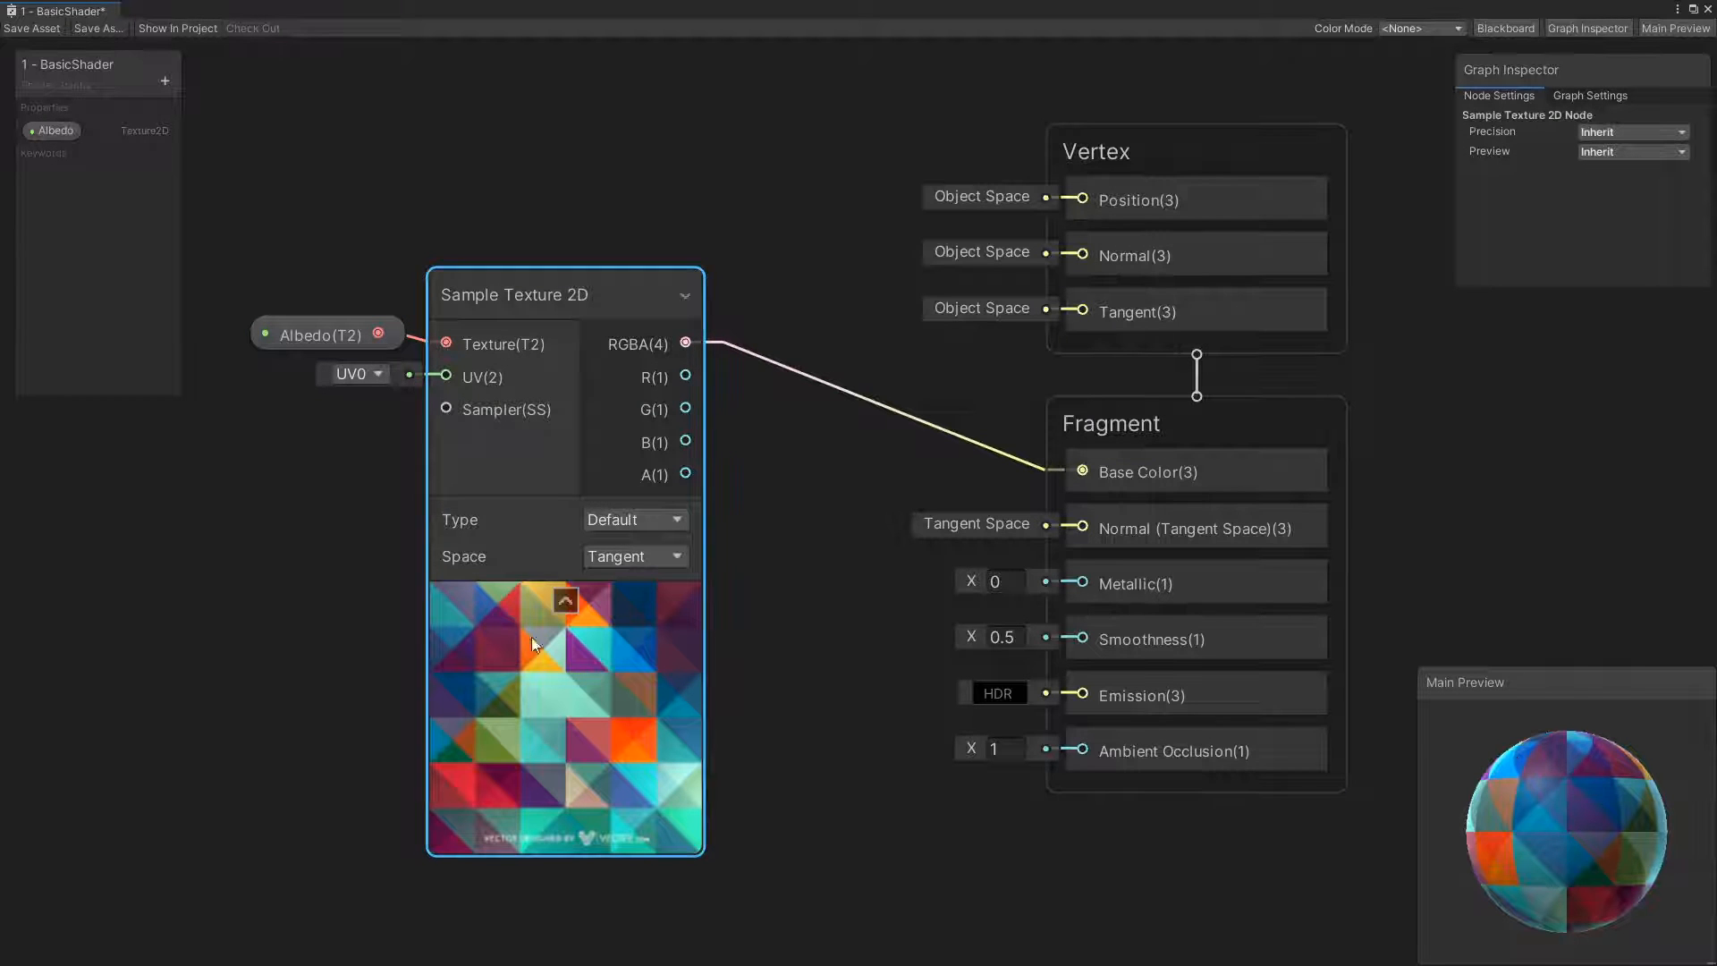
mouse_move(553, 616)
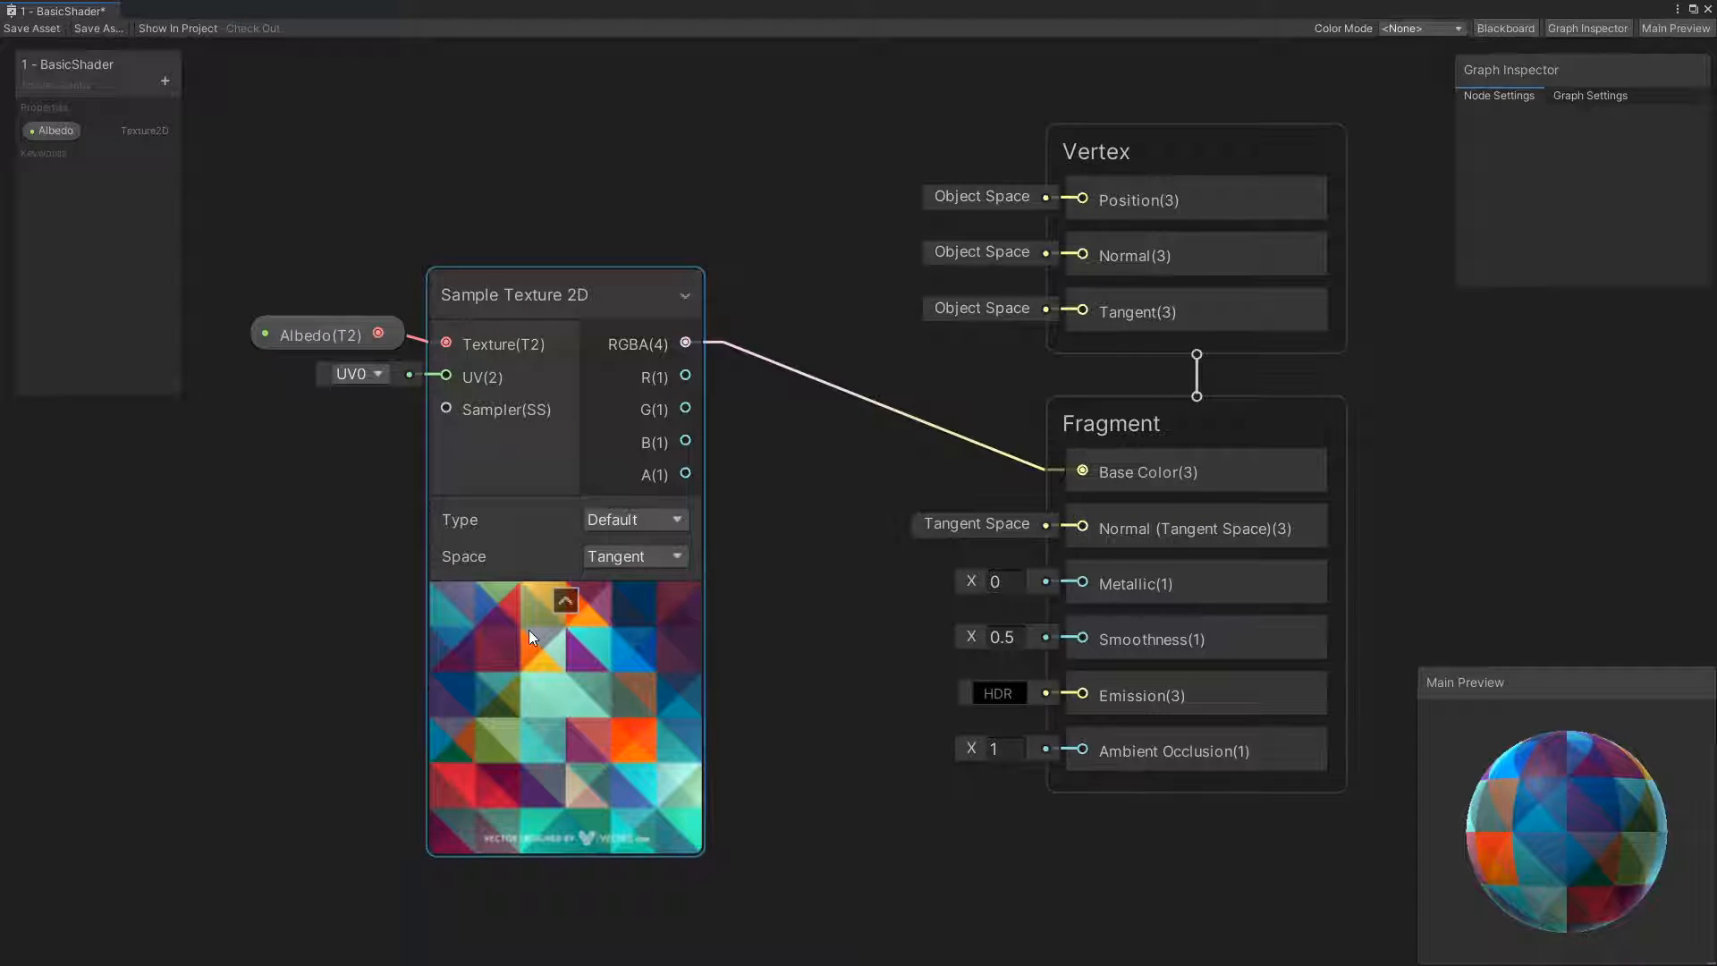
left_click(1147, 472)
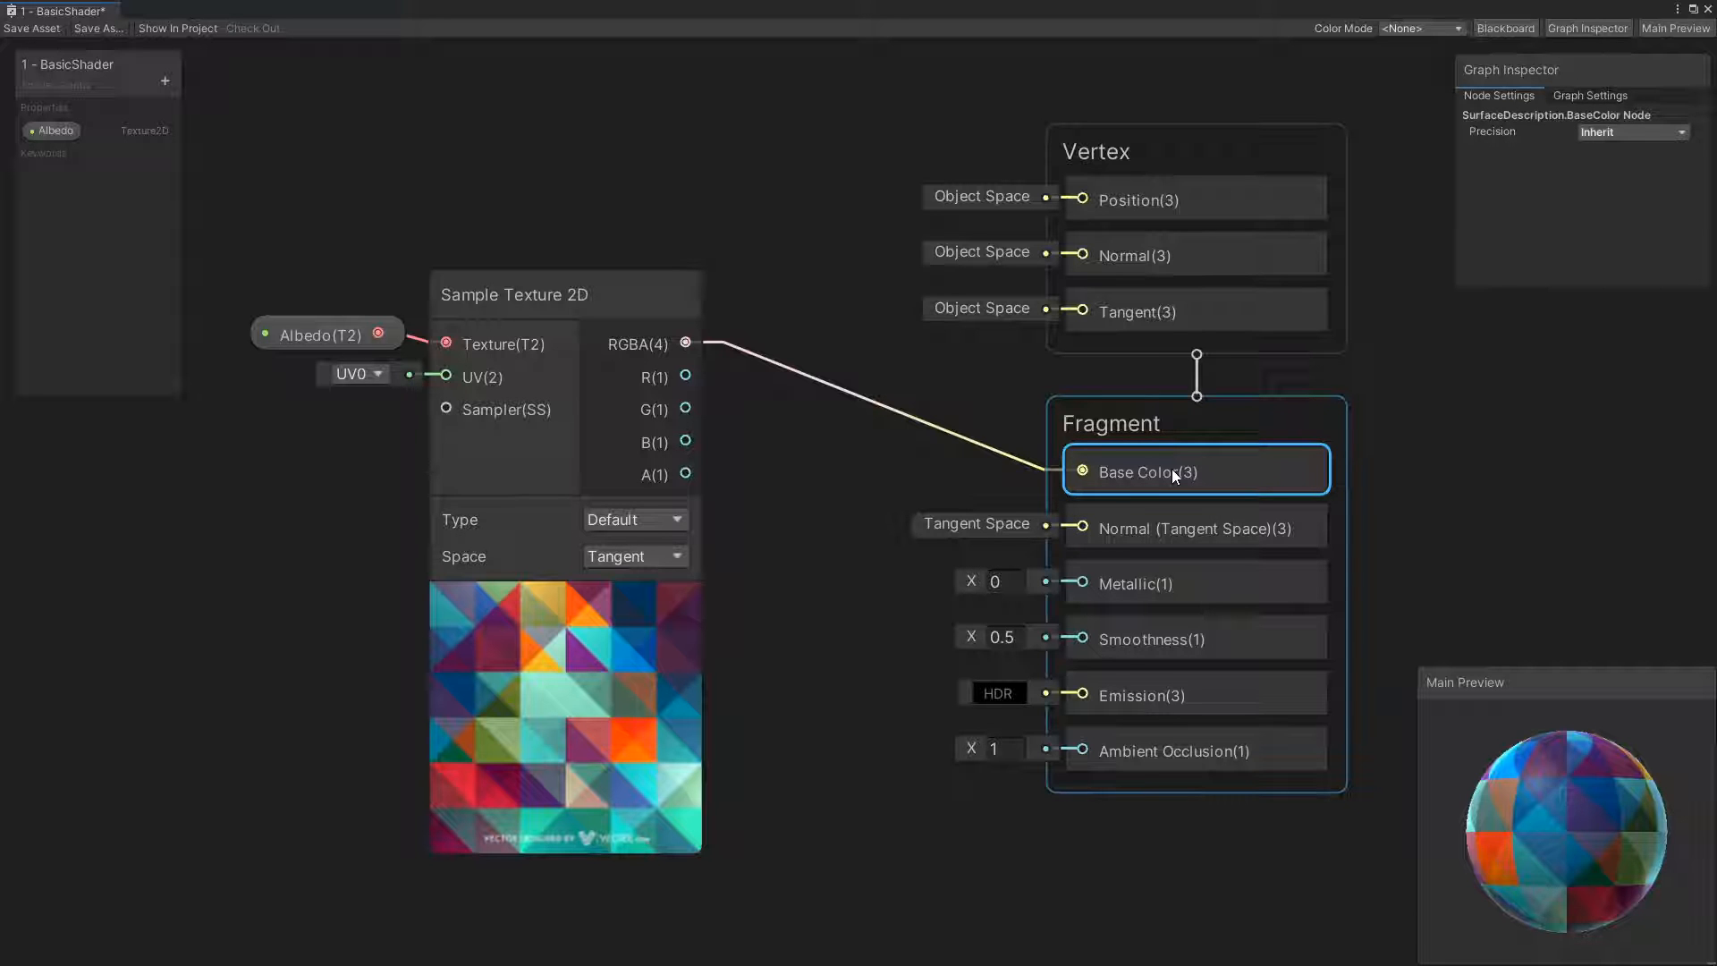
mouse_move(994, 367)
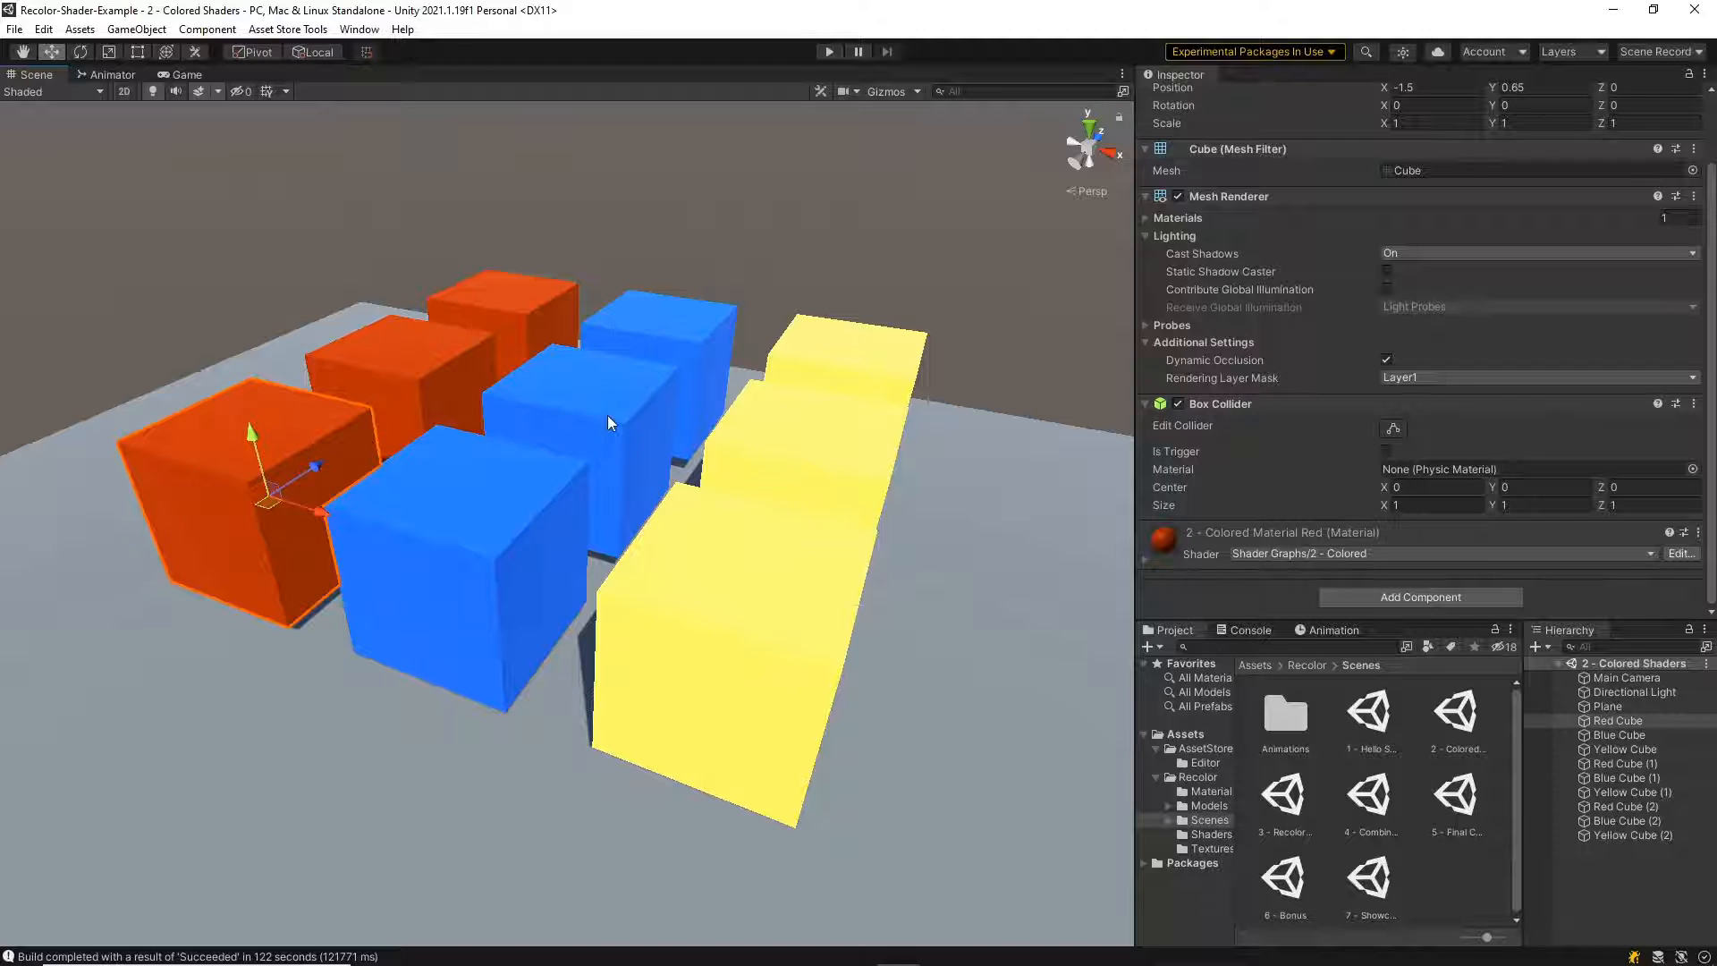
left_click(809, 449)
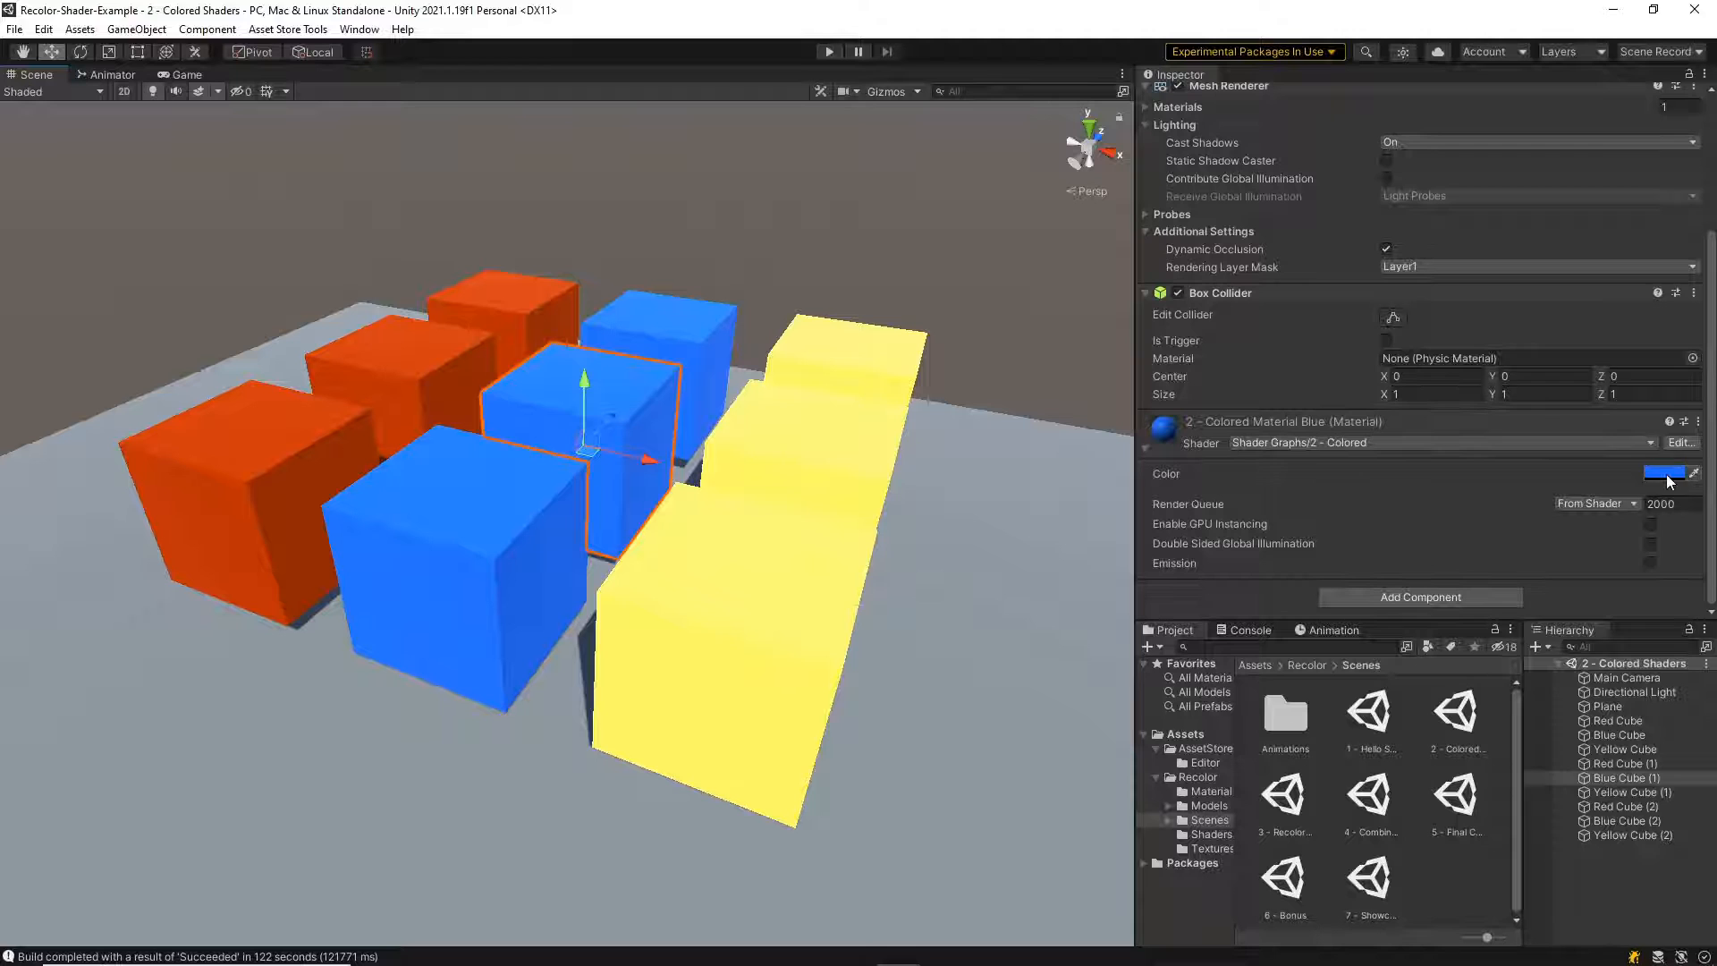
left_click(1665, 473)
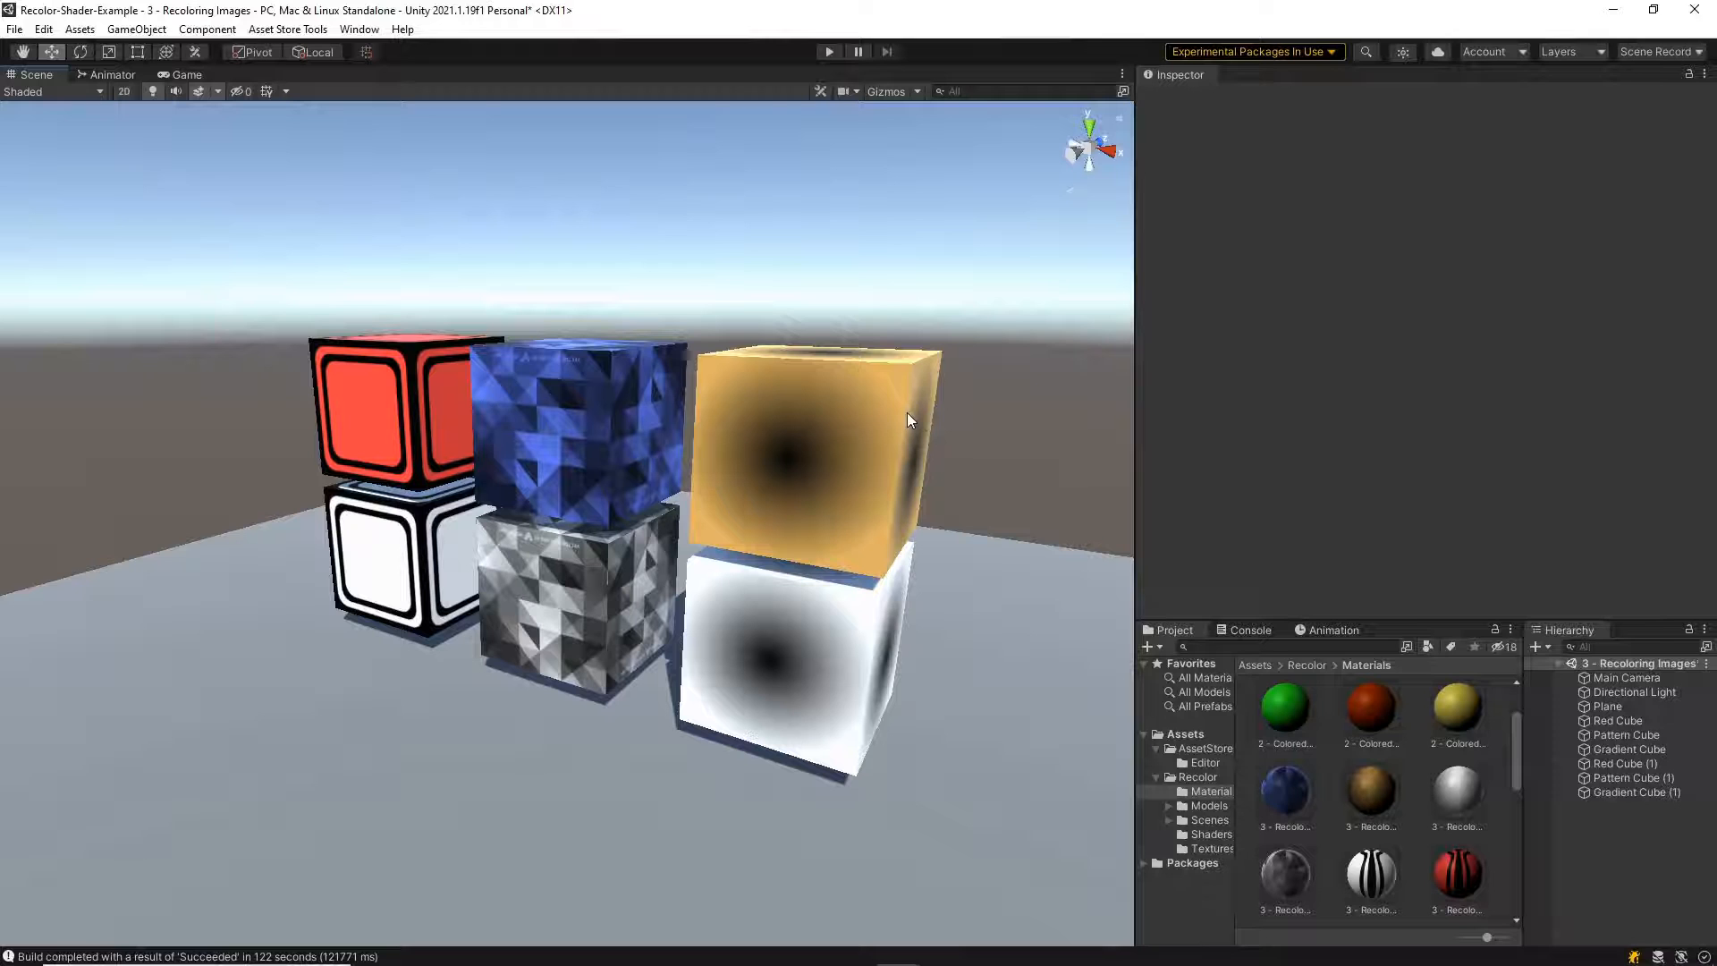
- Select the orange Gradient Cube and view its material's Texture2D and tint Color
left_click(810, 449)
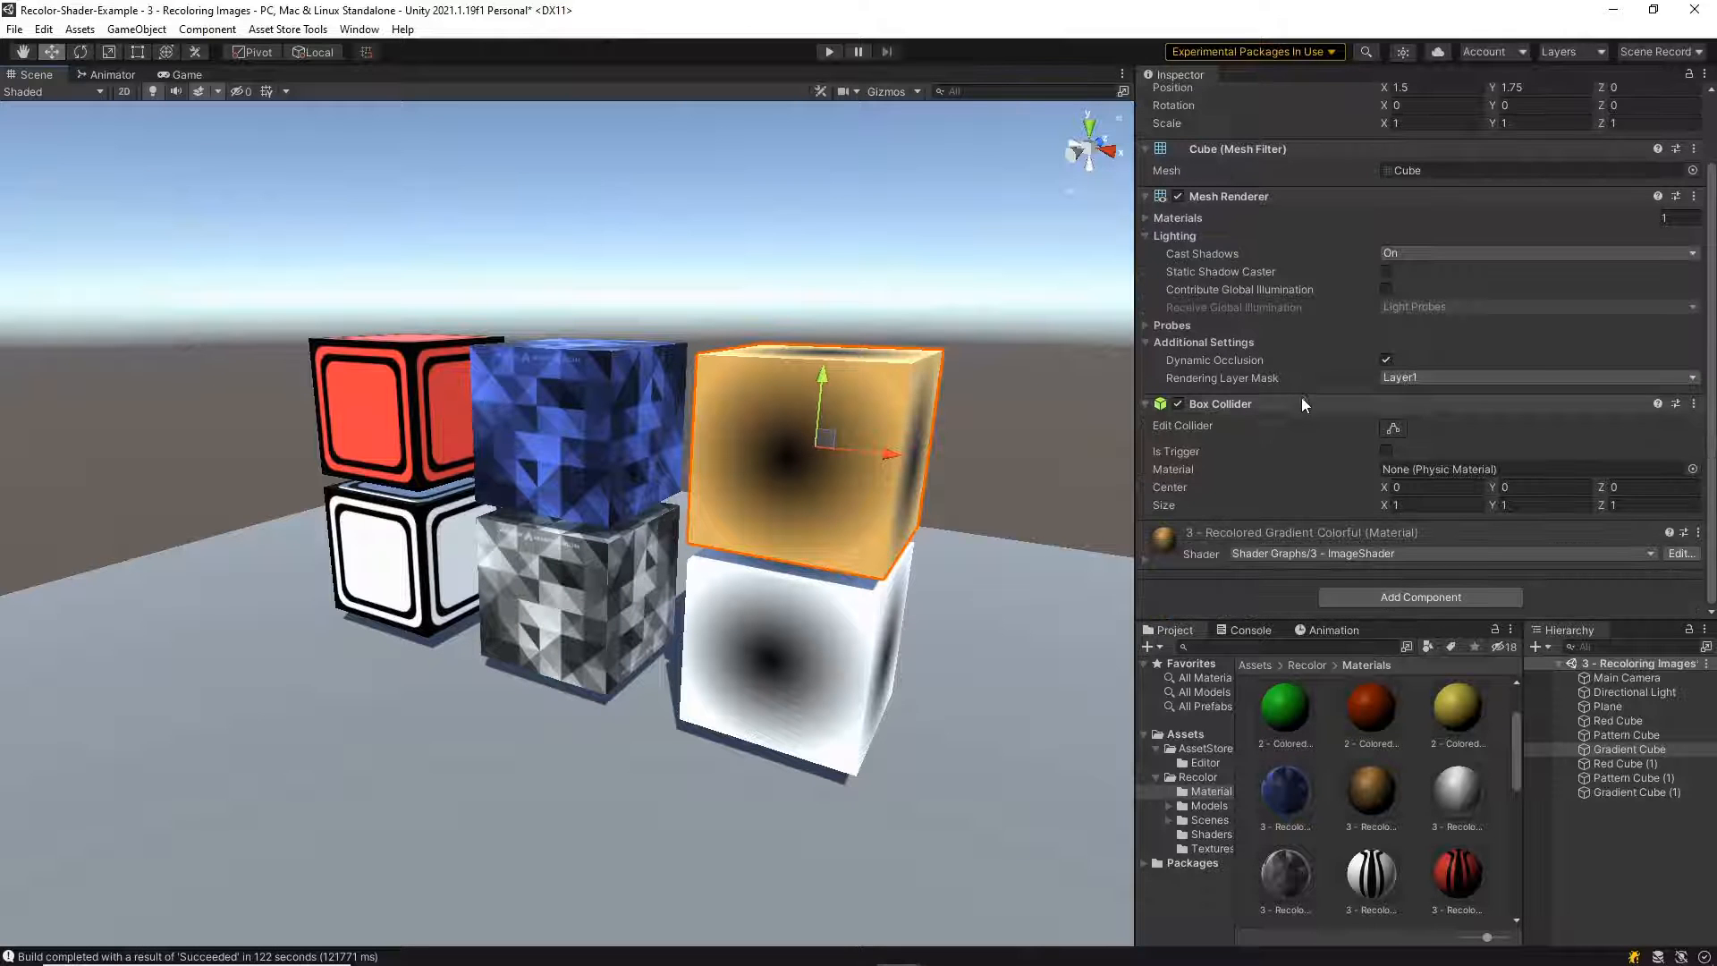
scroll("down", 3)
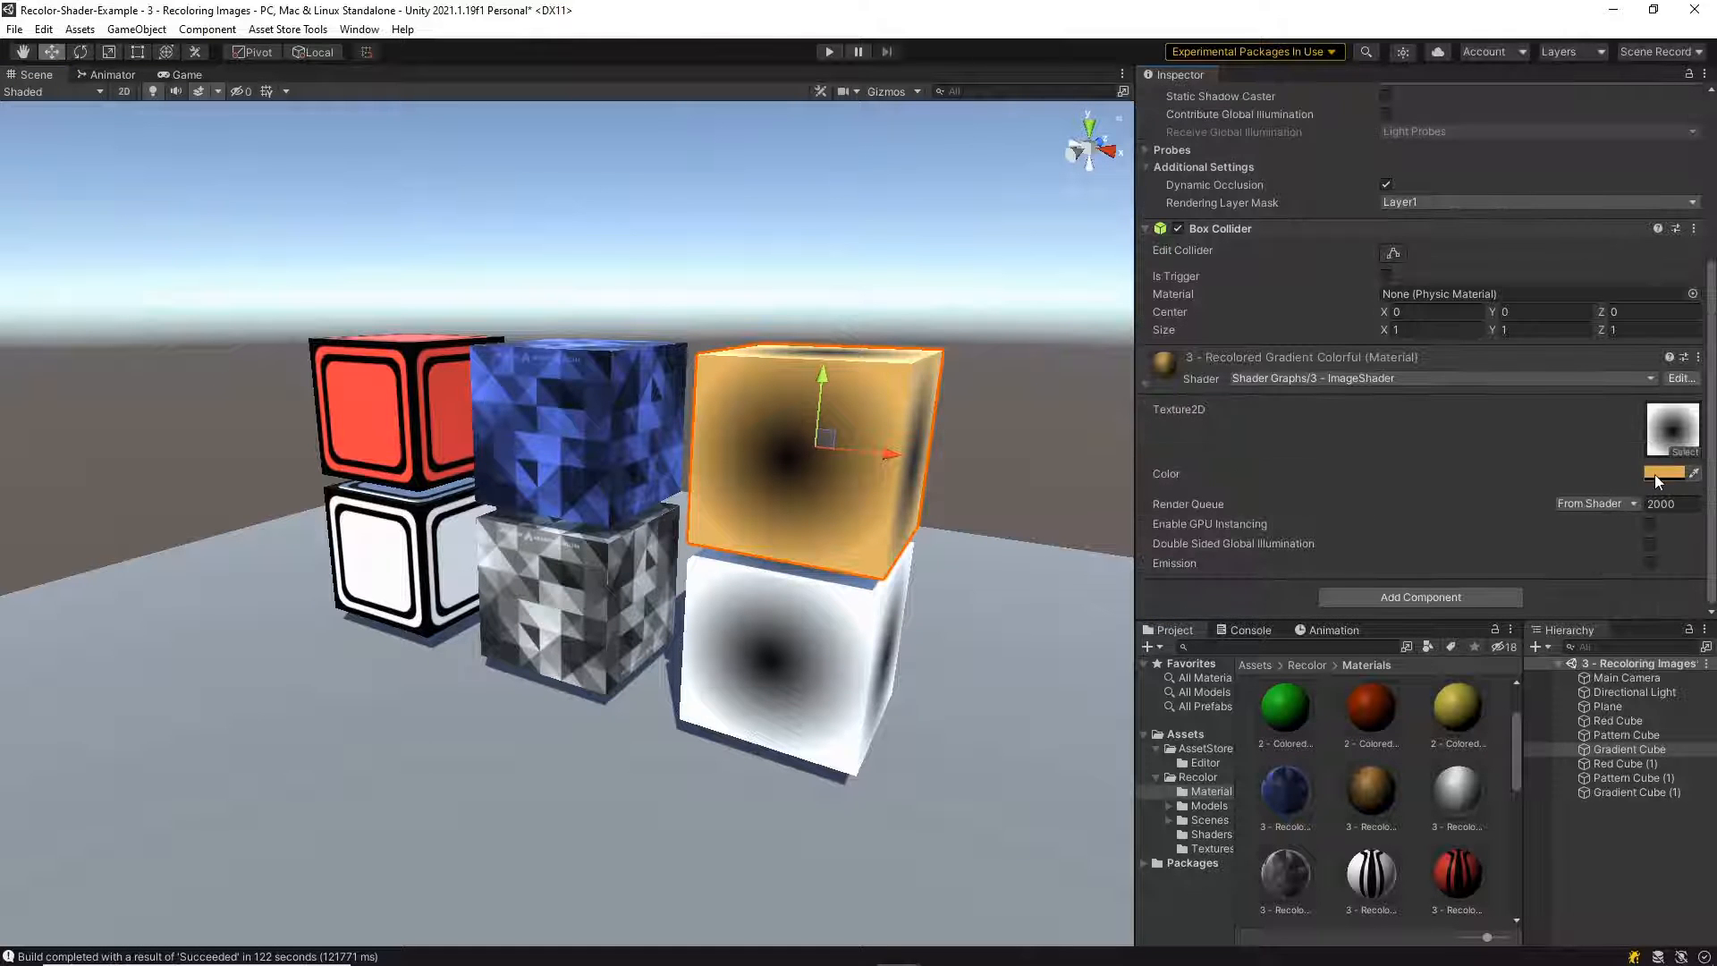
left_click(1665, 473)
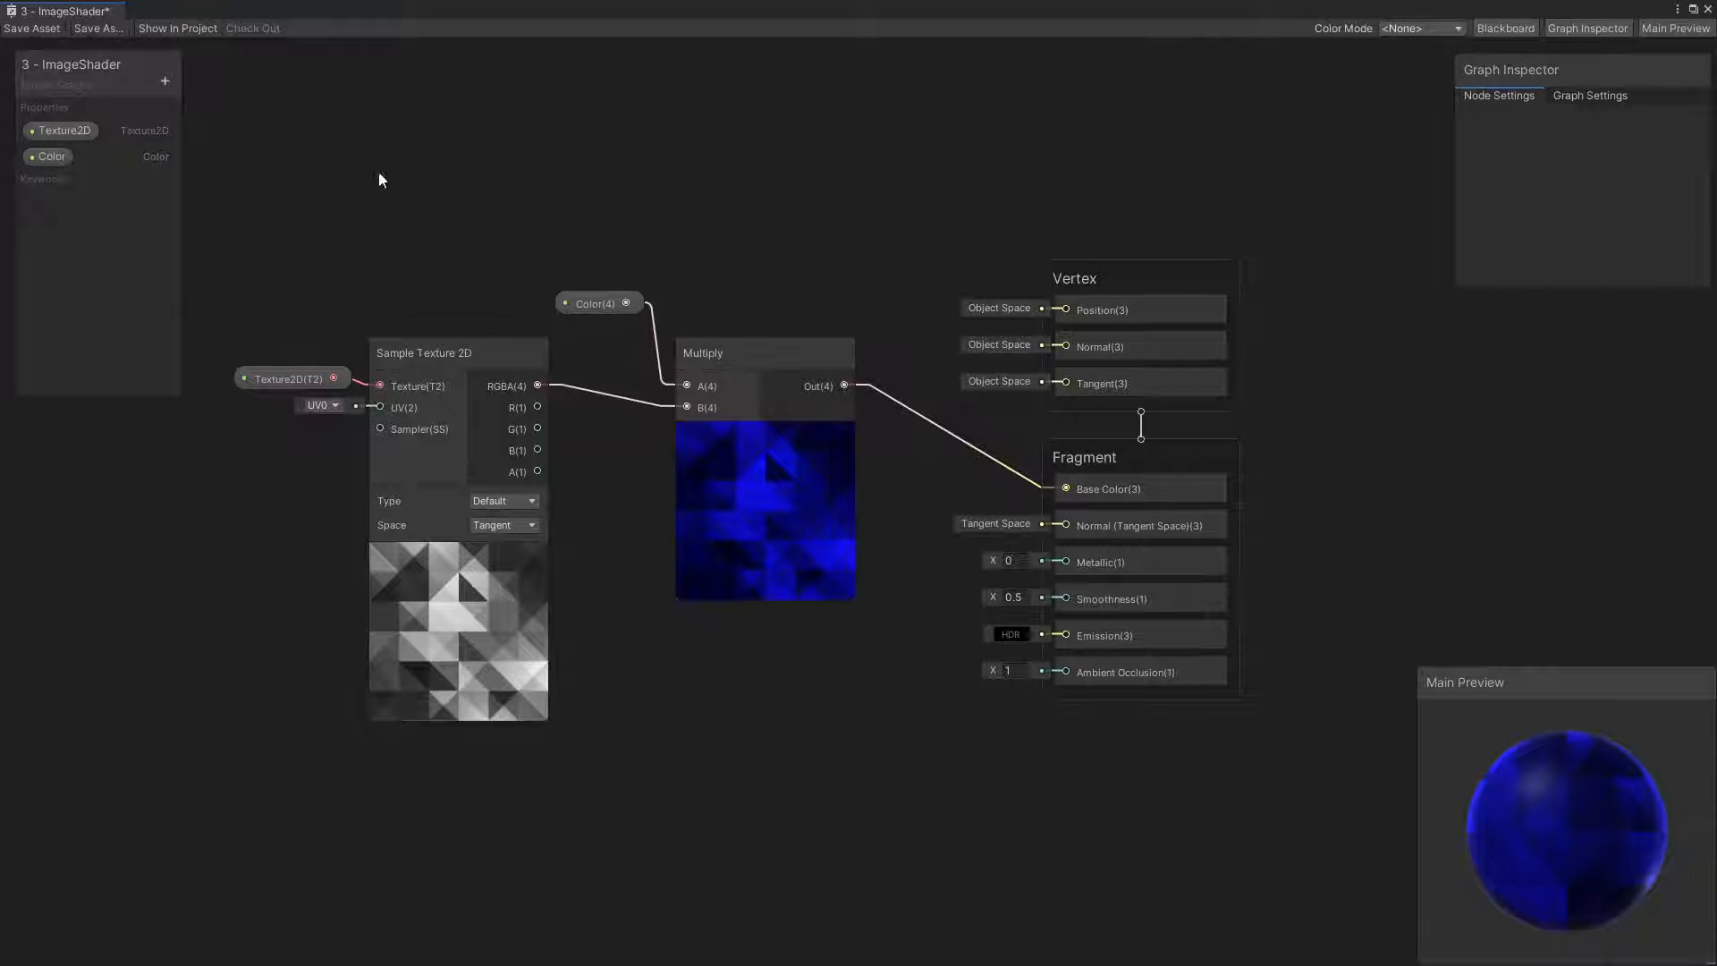
- Inspect the ImageShader's Color property and Multiply node, and open the Default colour picker
left_click(595, 303)
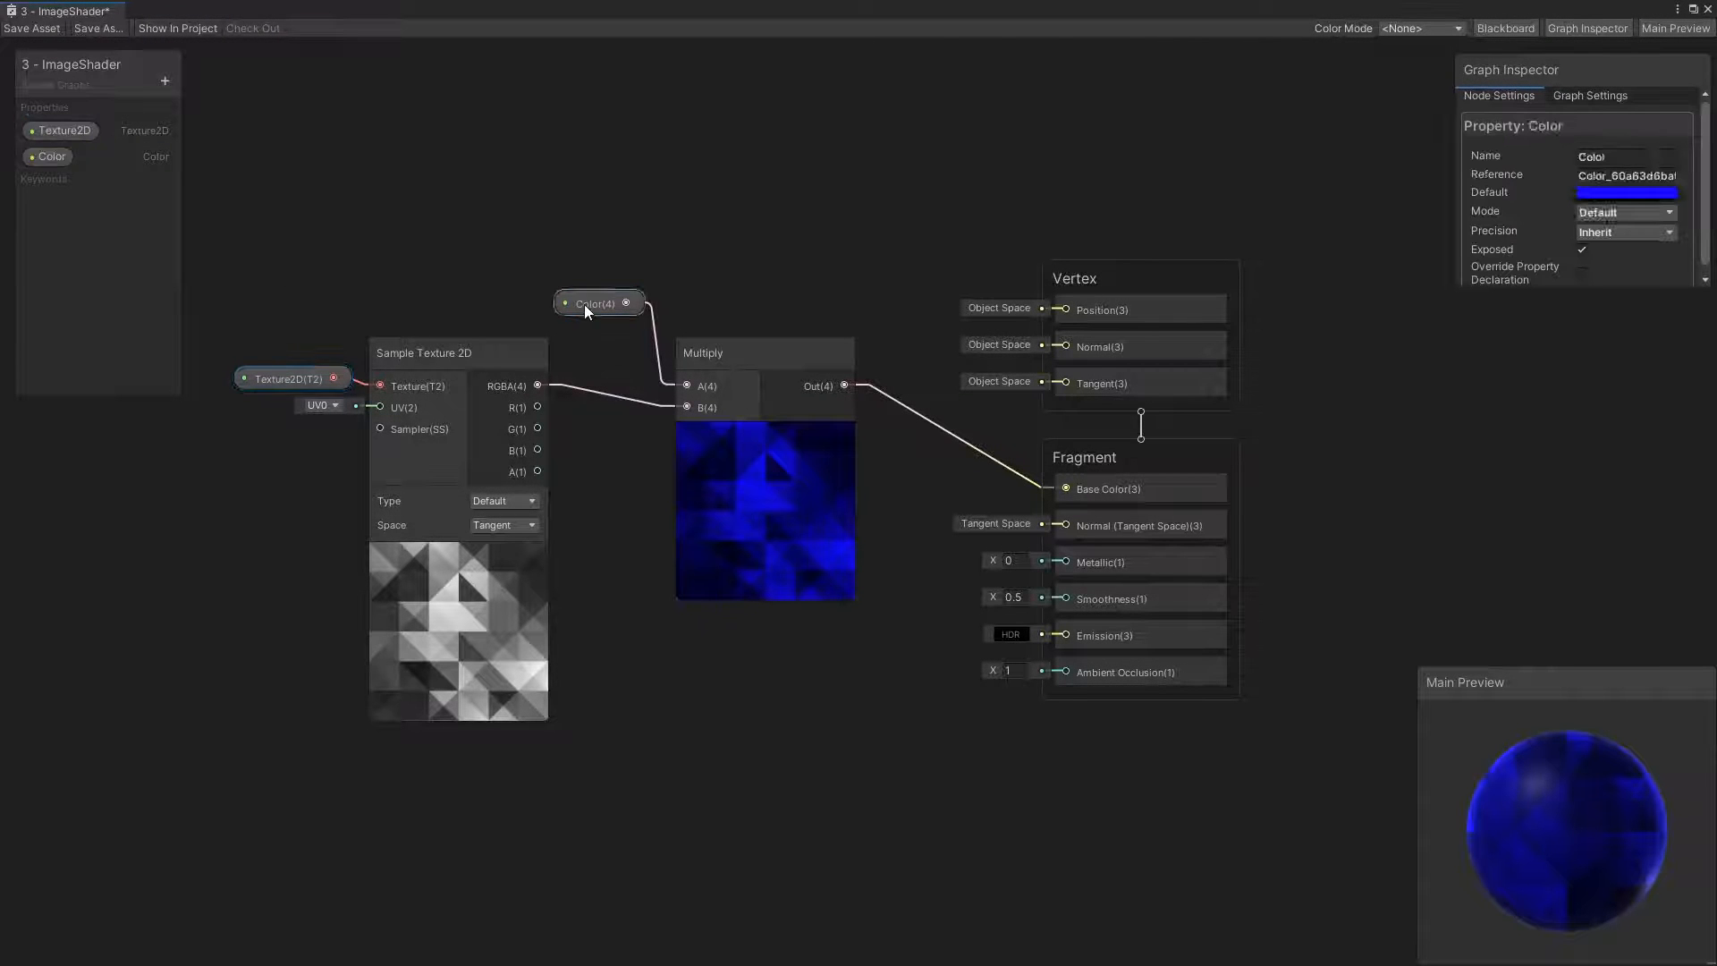
left_click(453, 282)
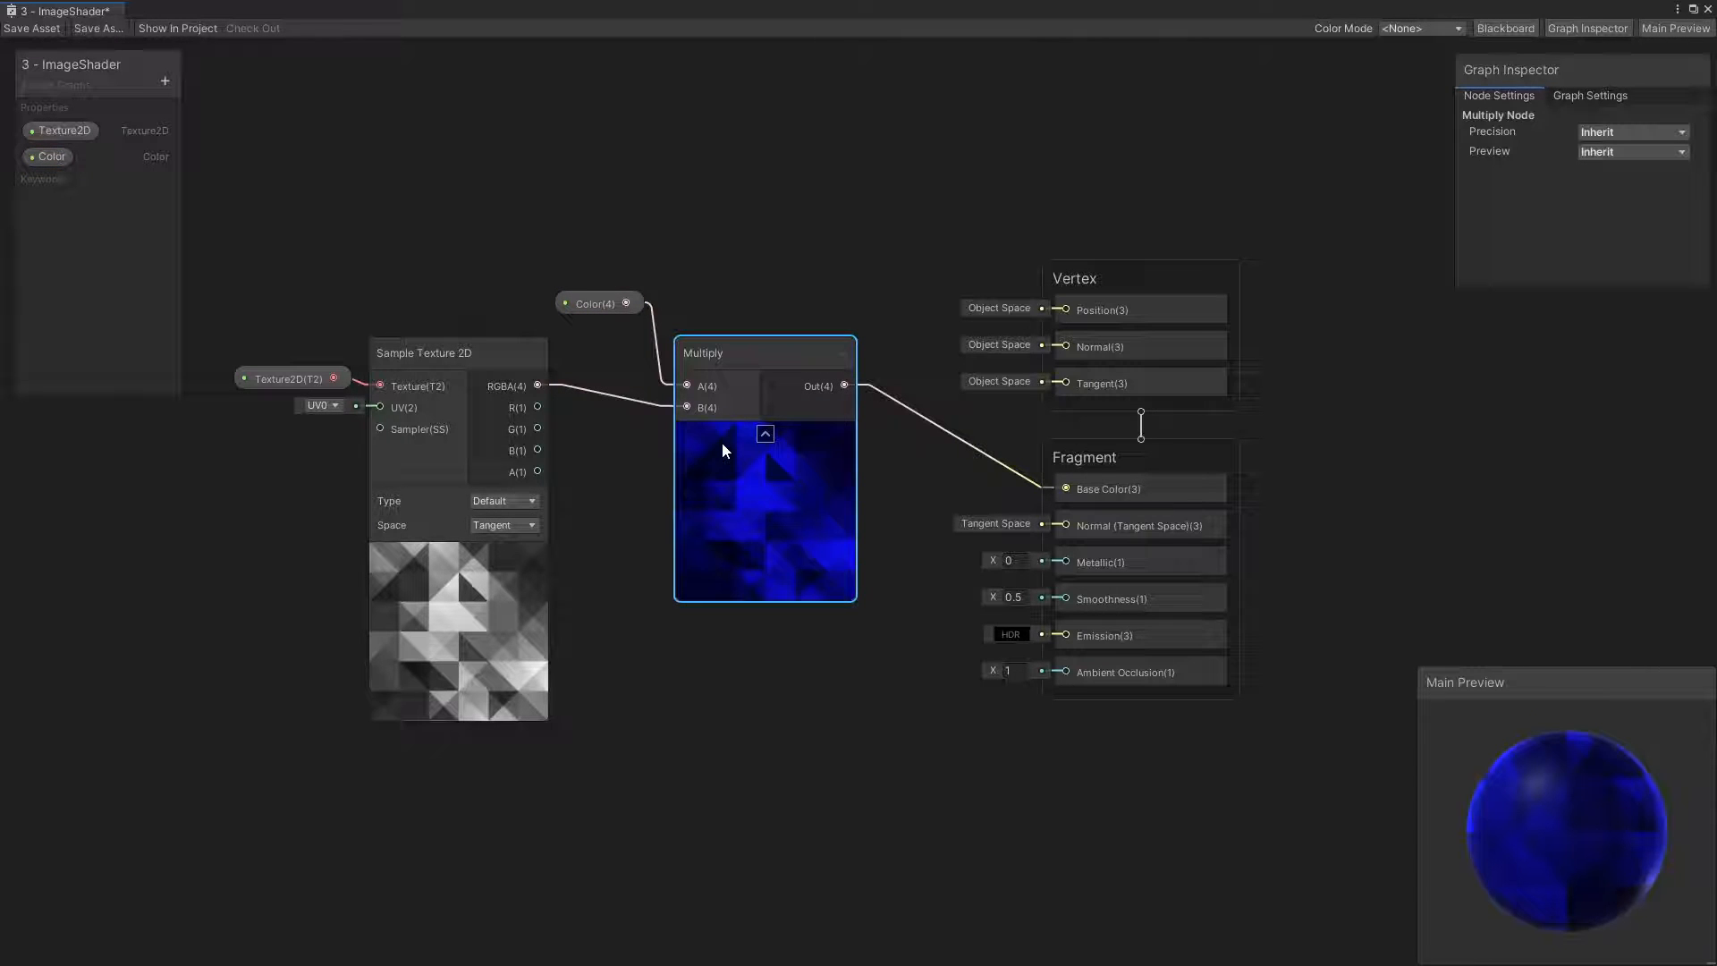
left_click(721, 317)
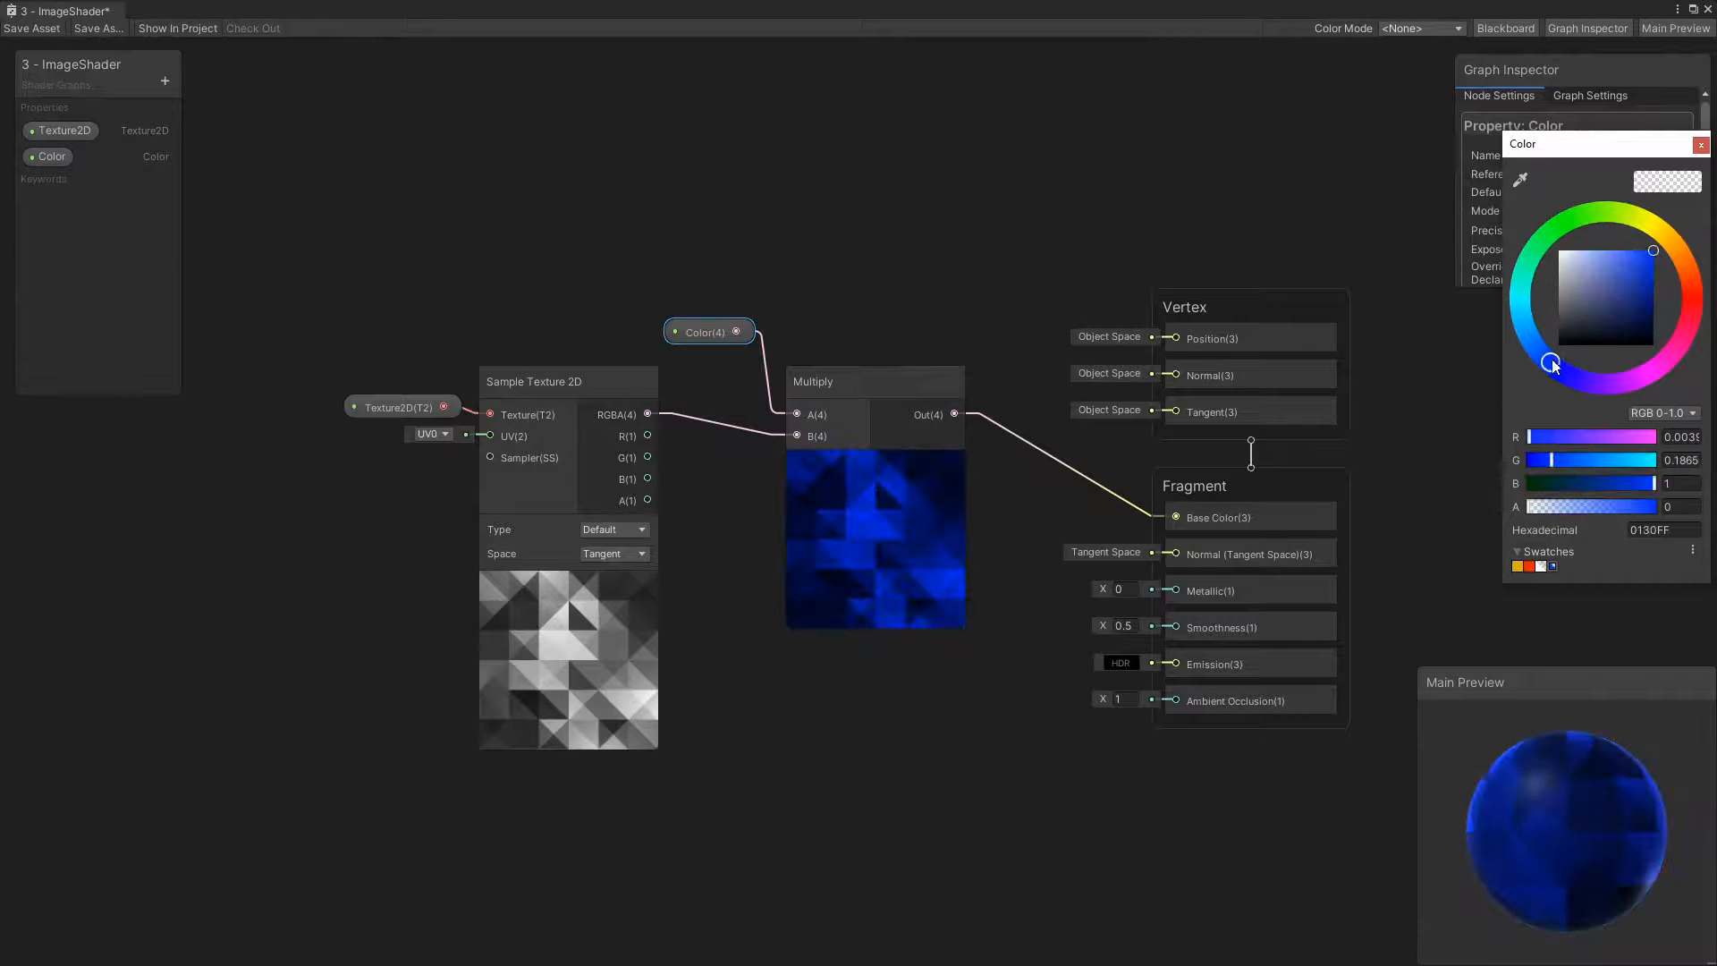
left_click(1614, 209)
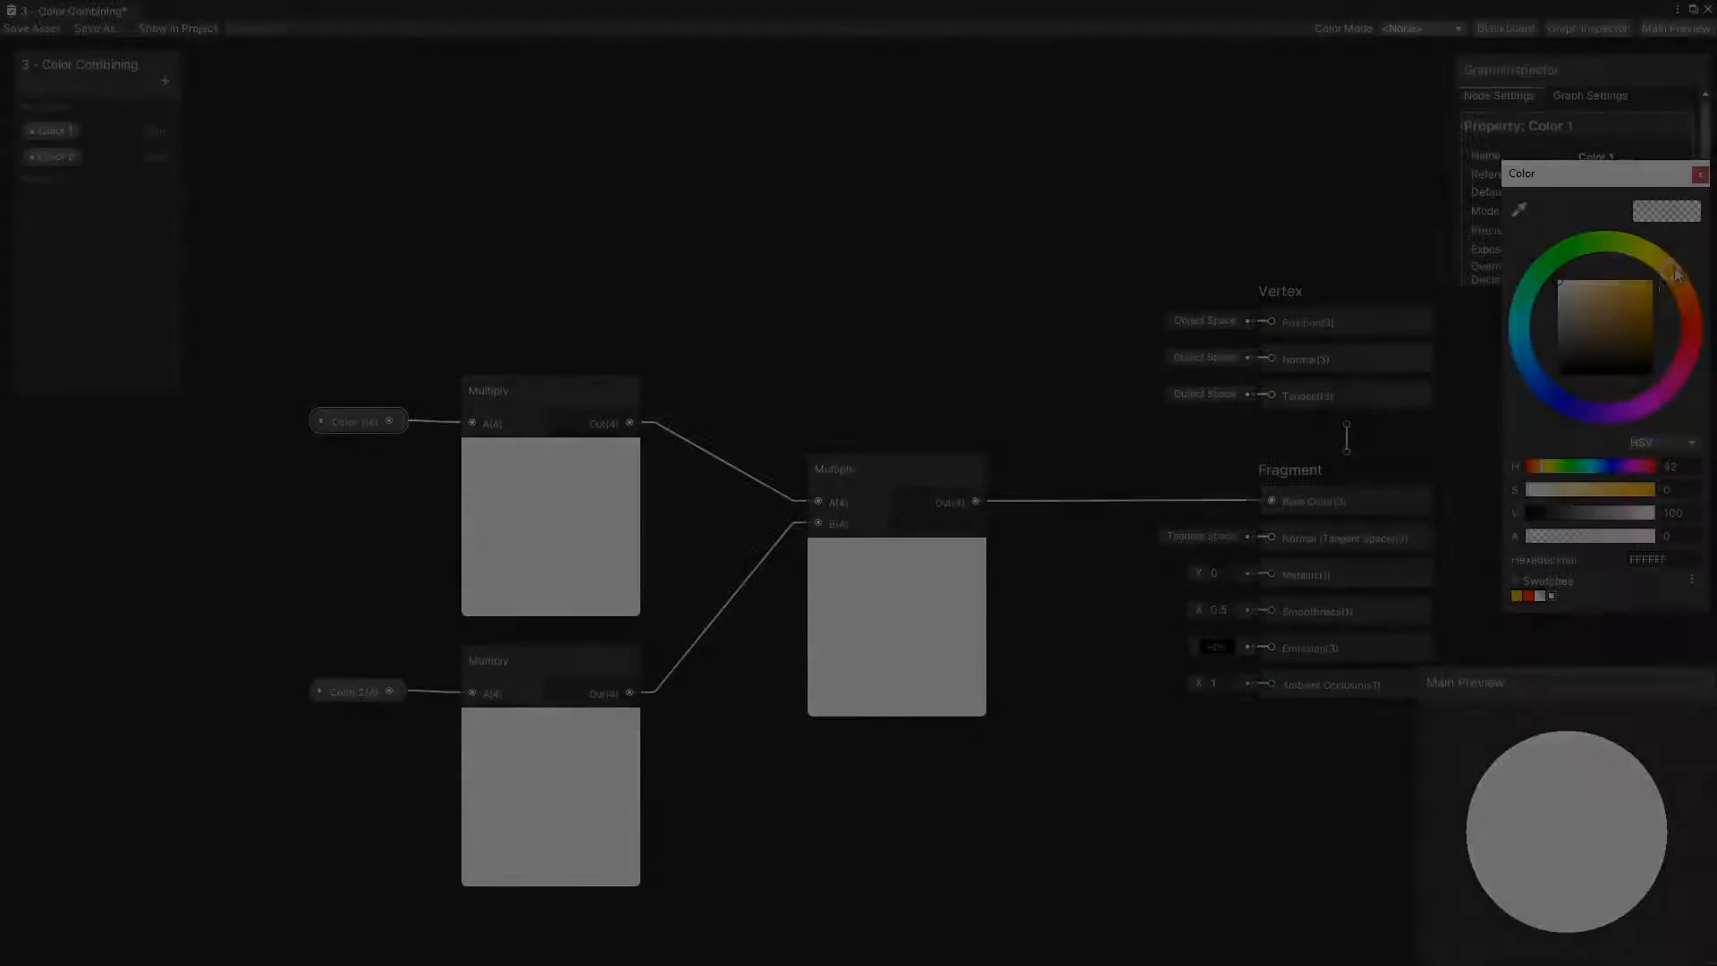
- Set Color 1's Default to red, then change the colours to white and black
left_click(1691, 327)
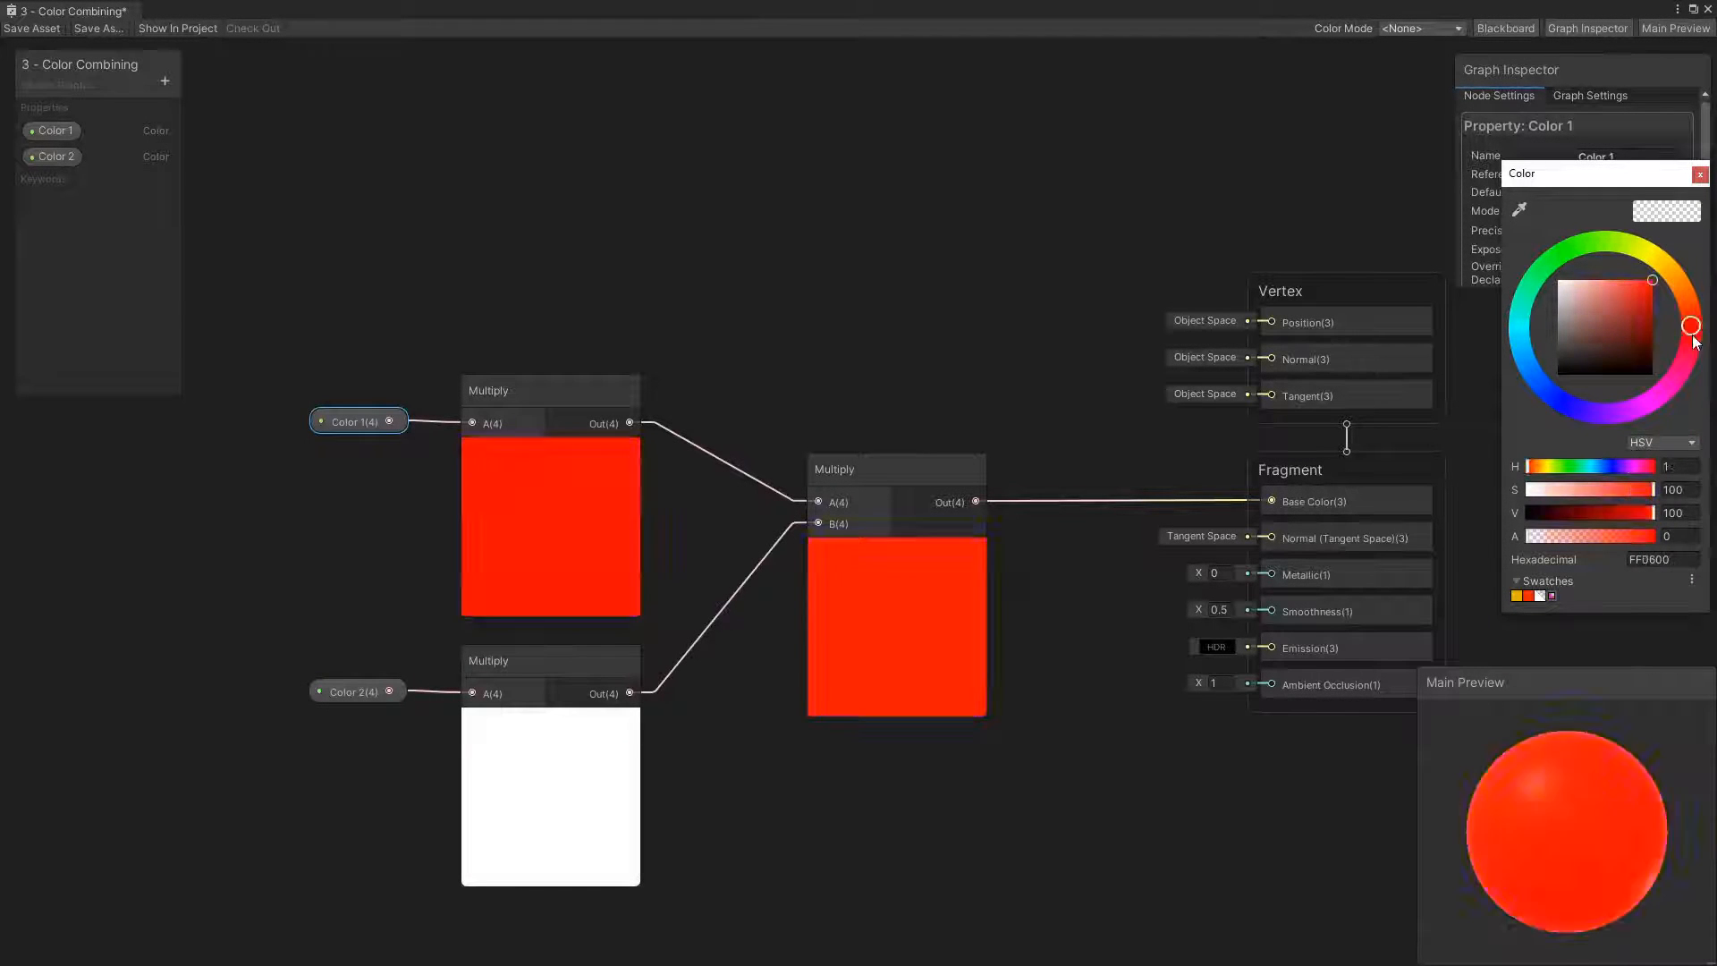
left_click(1568, 250)
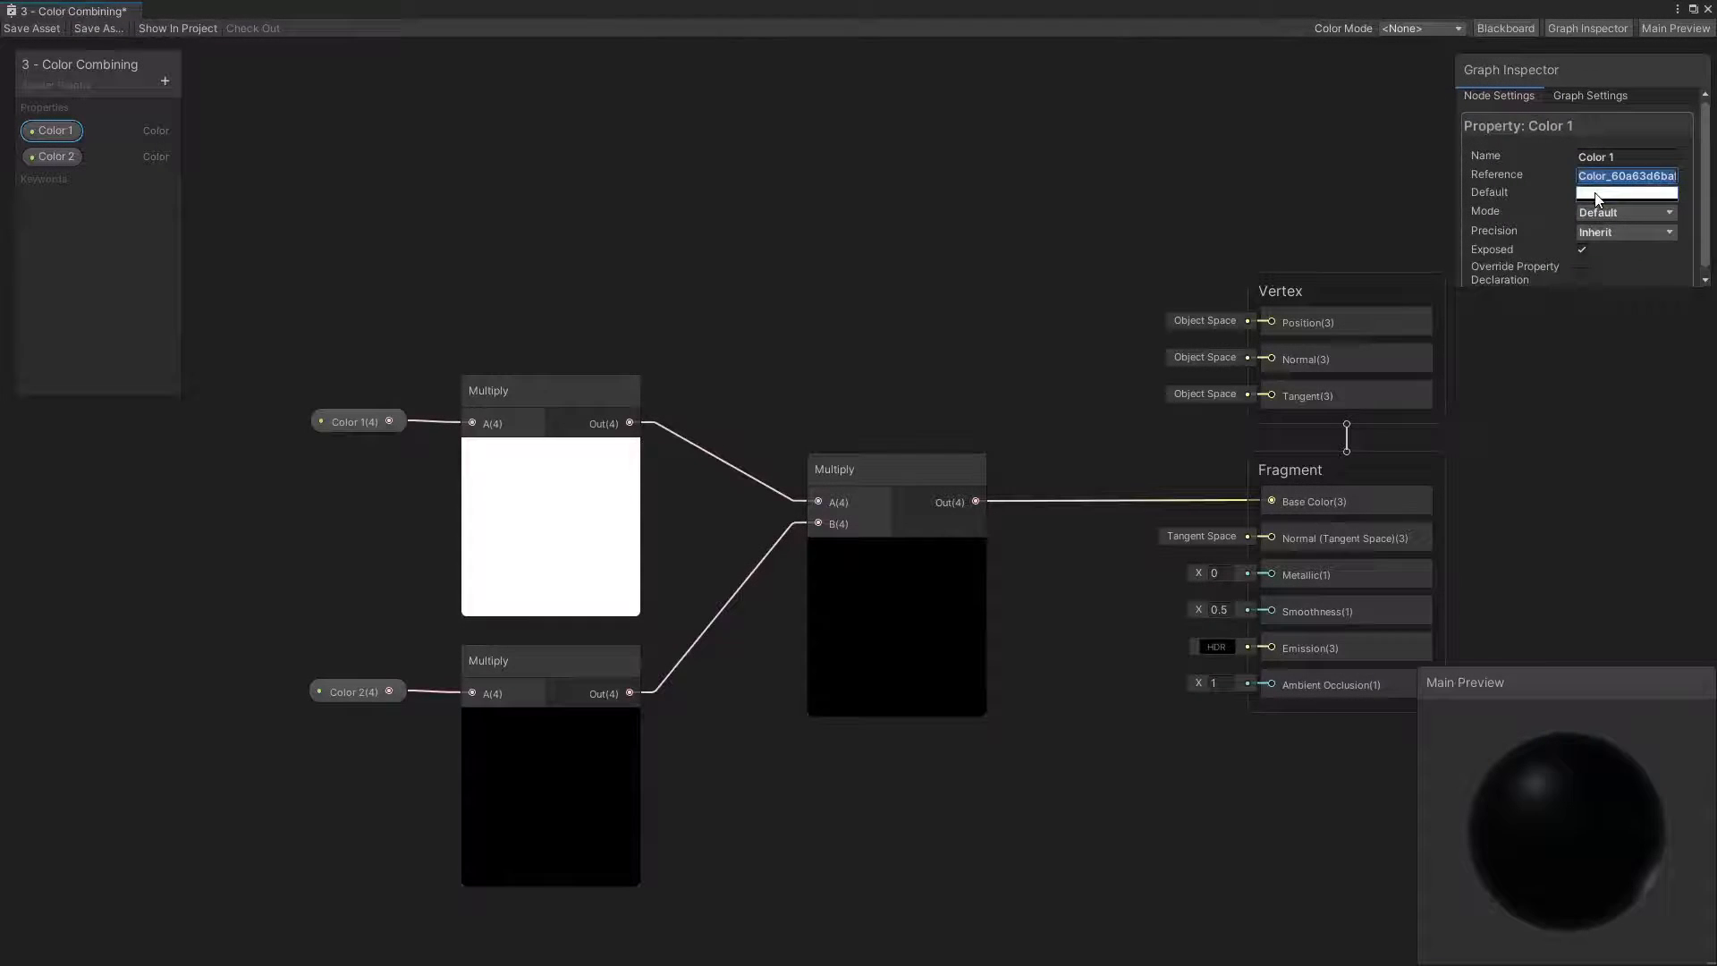
left_click(1626, 193)
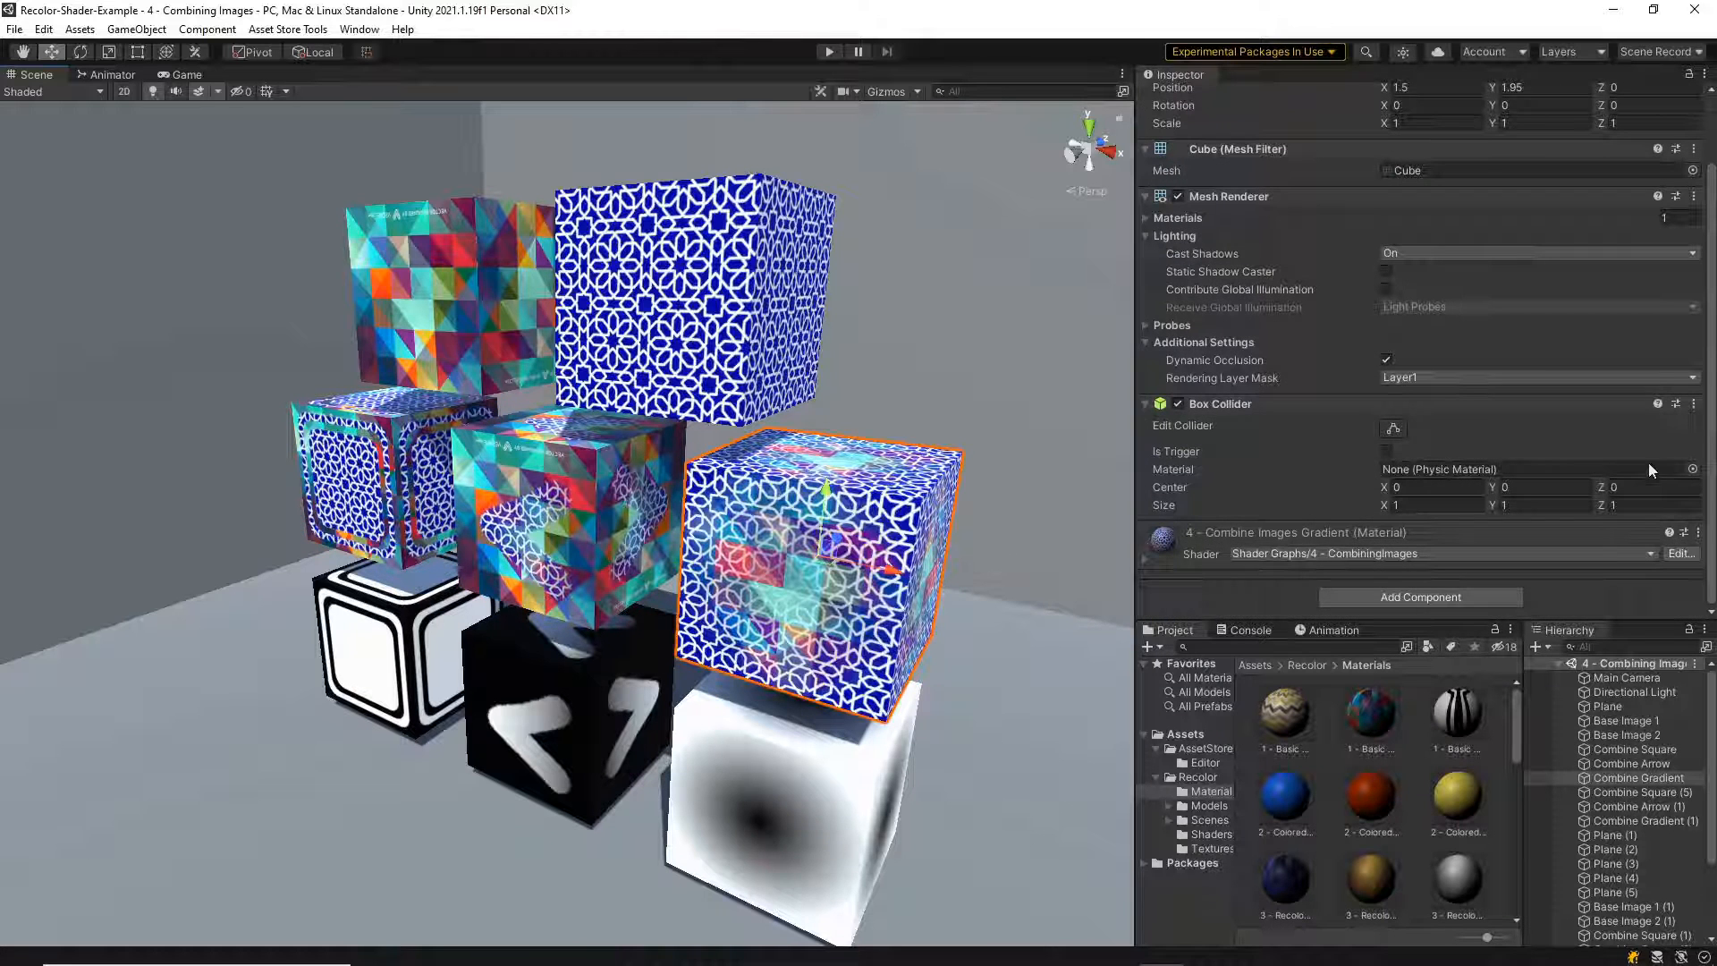
- Scroll through the Combine Gradient cube's material properties and open its shader for editing
scroll("down", 3)
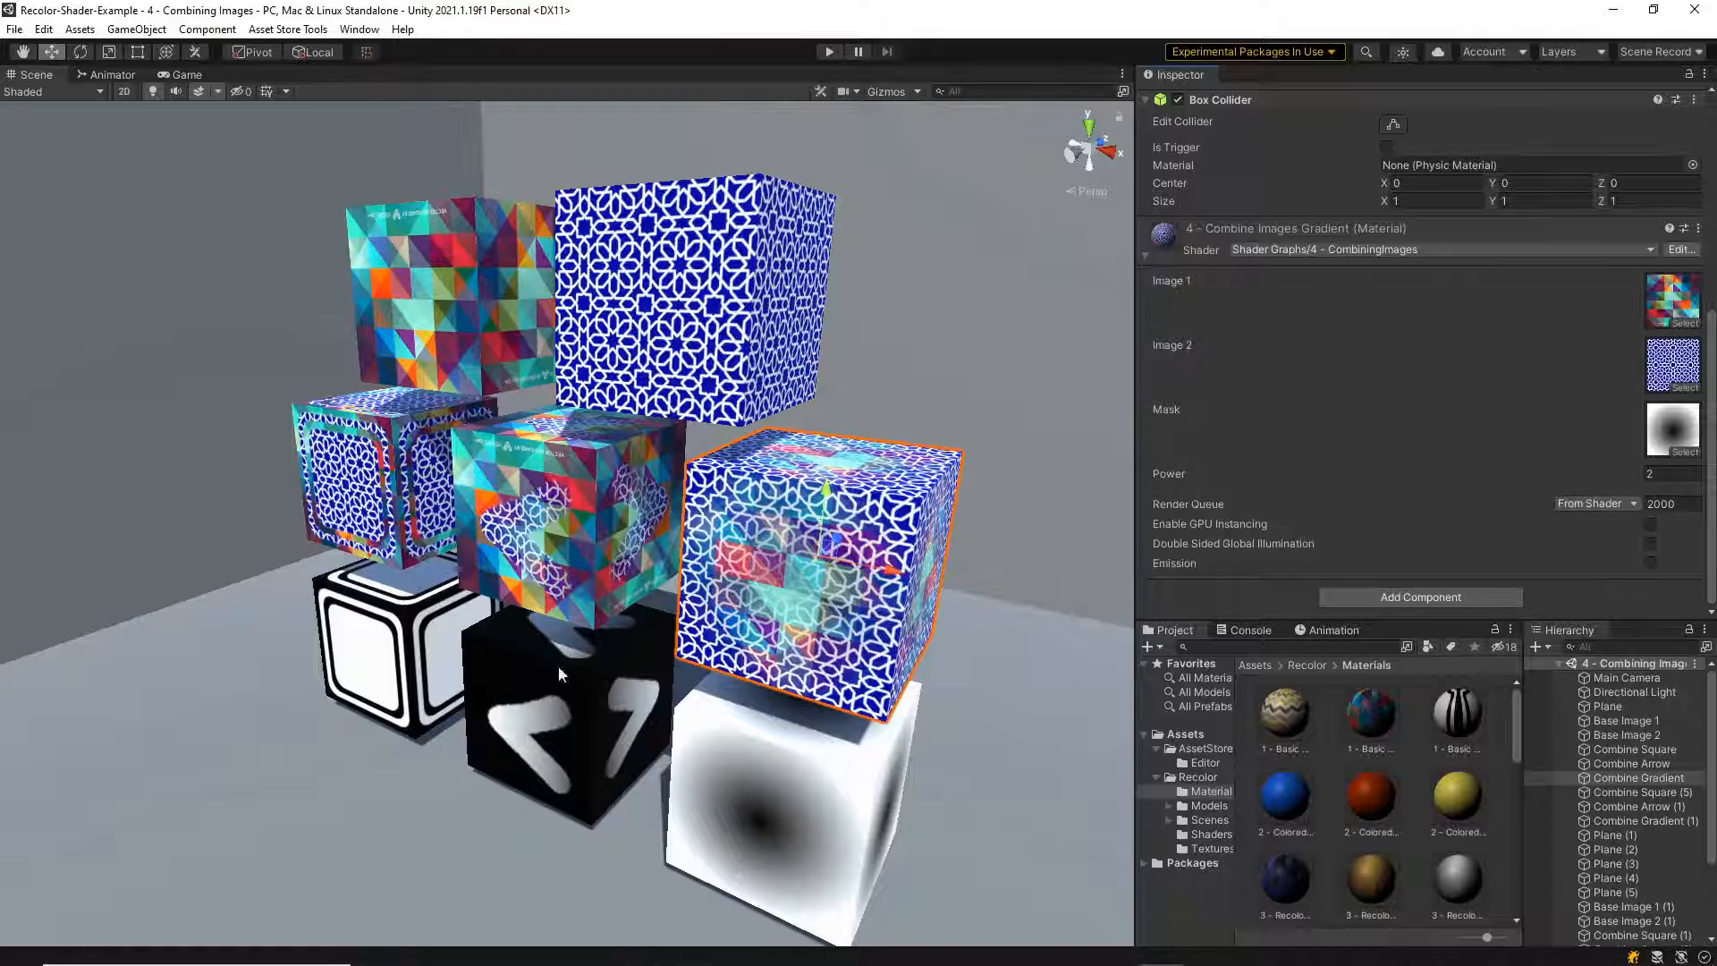
scroll("up", 3)
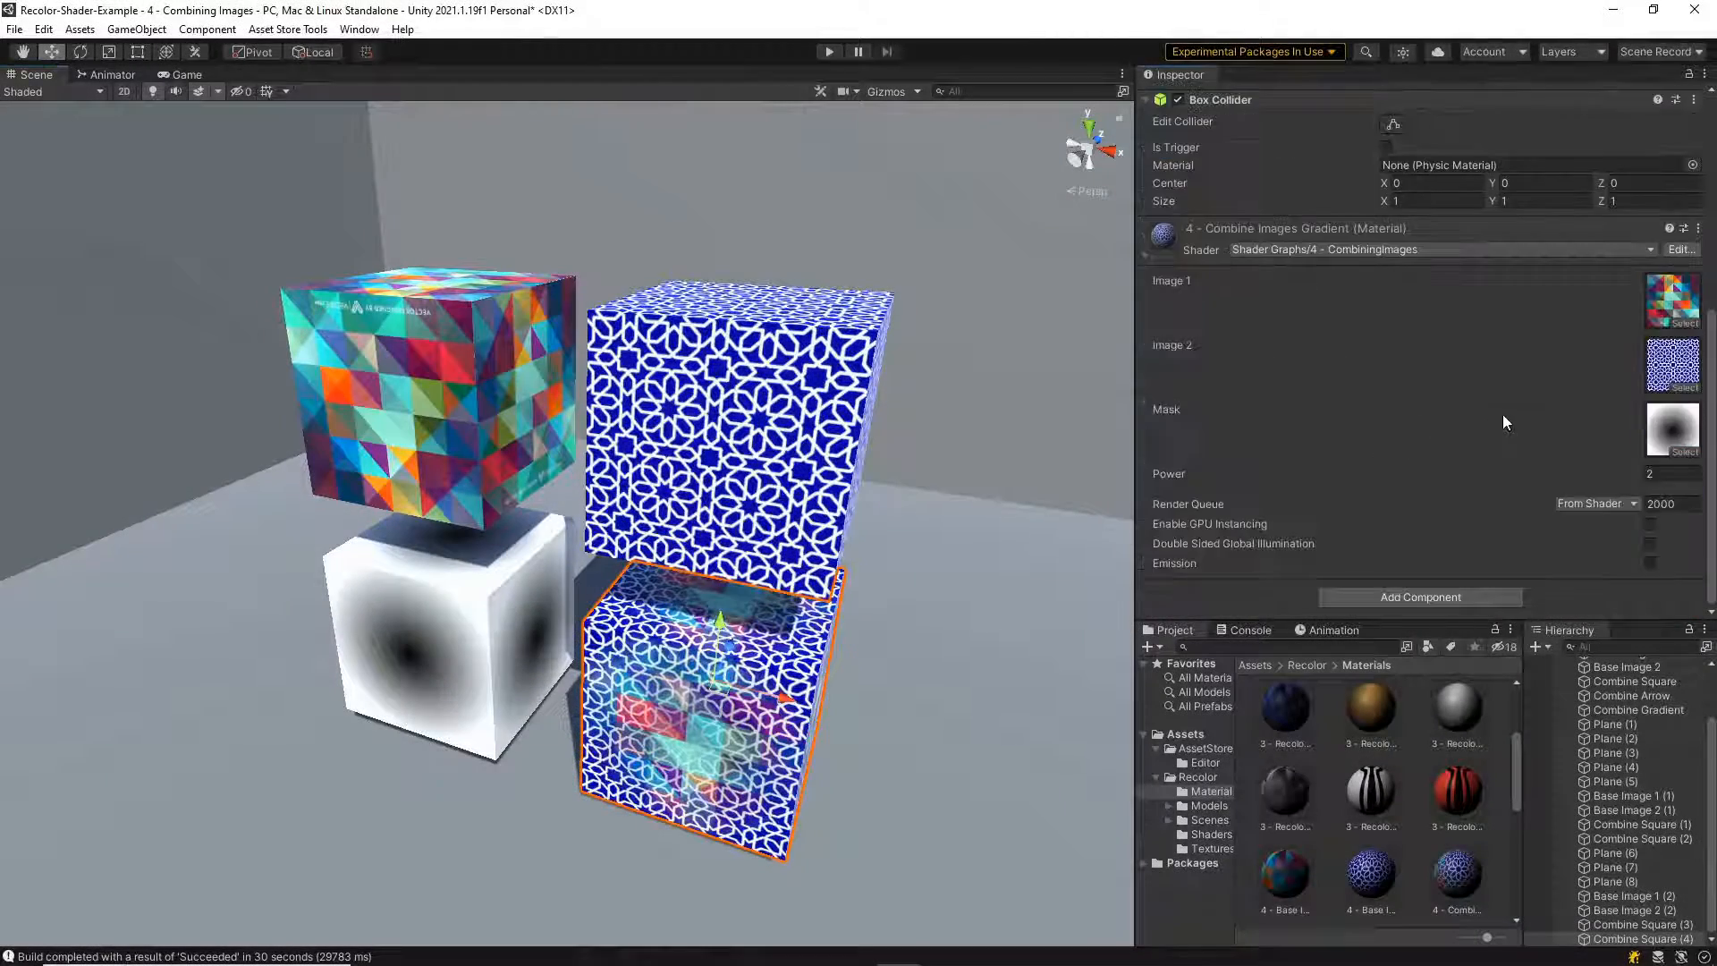
left_click(1683, 250)
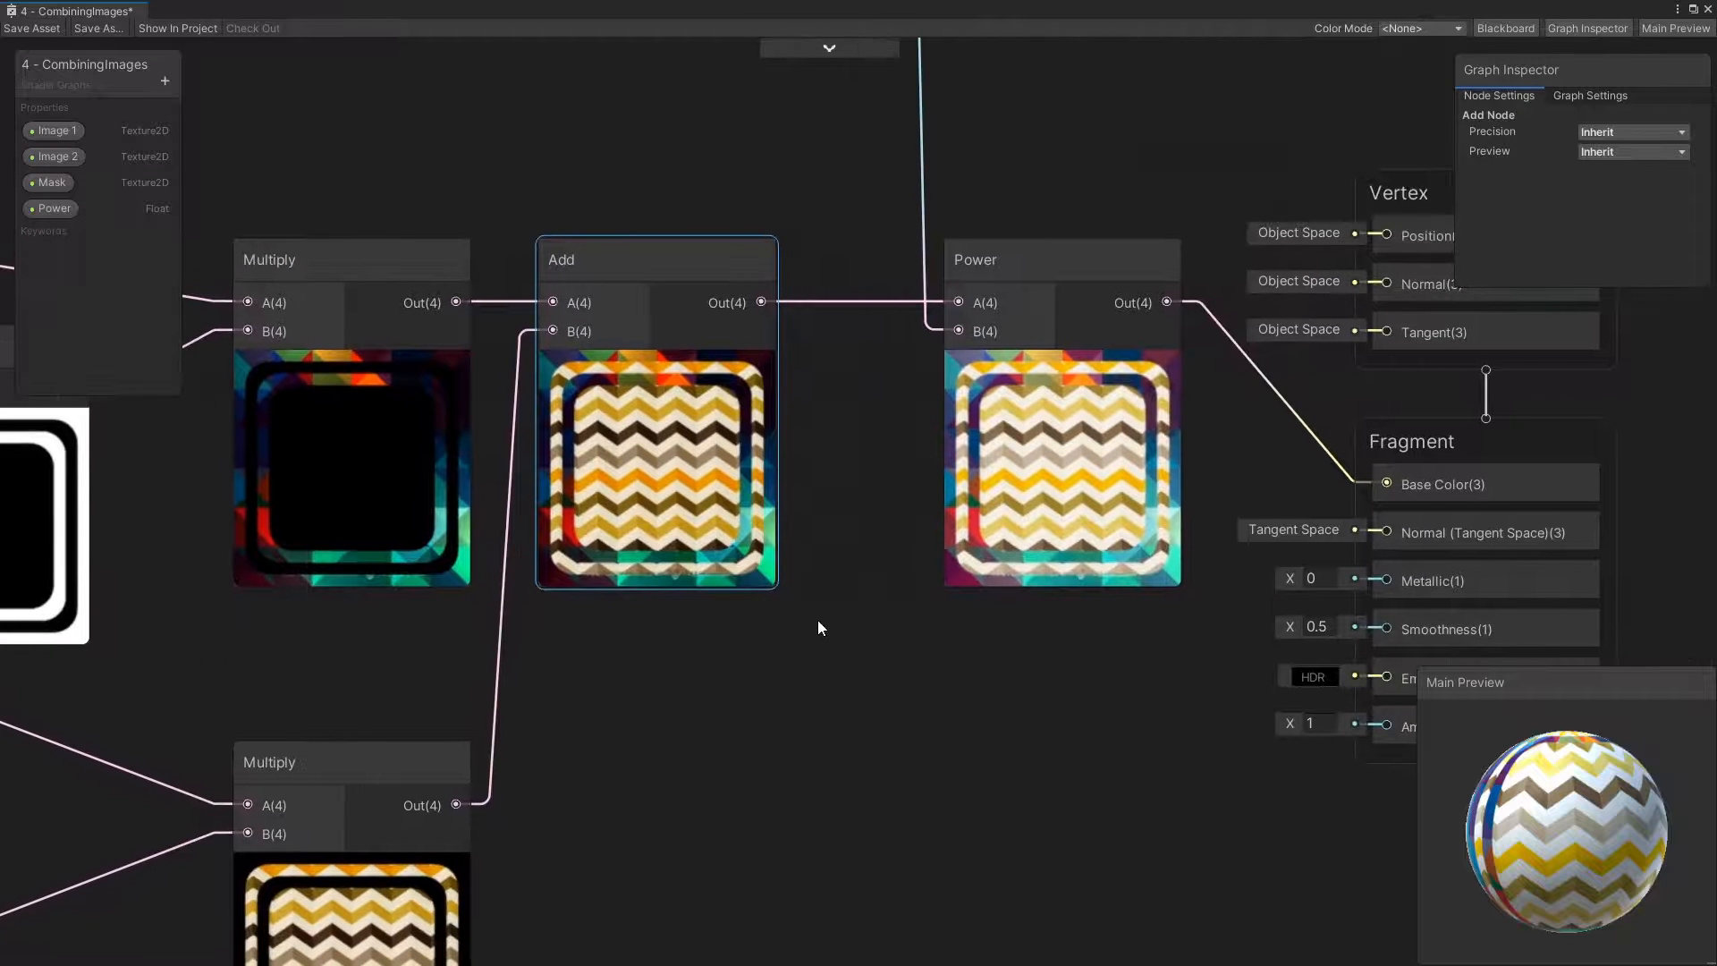
- Switch from the CombiningImages graph to the Squaring Colors graph and inspect its Power node
left_click(1439, 506)
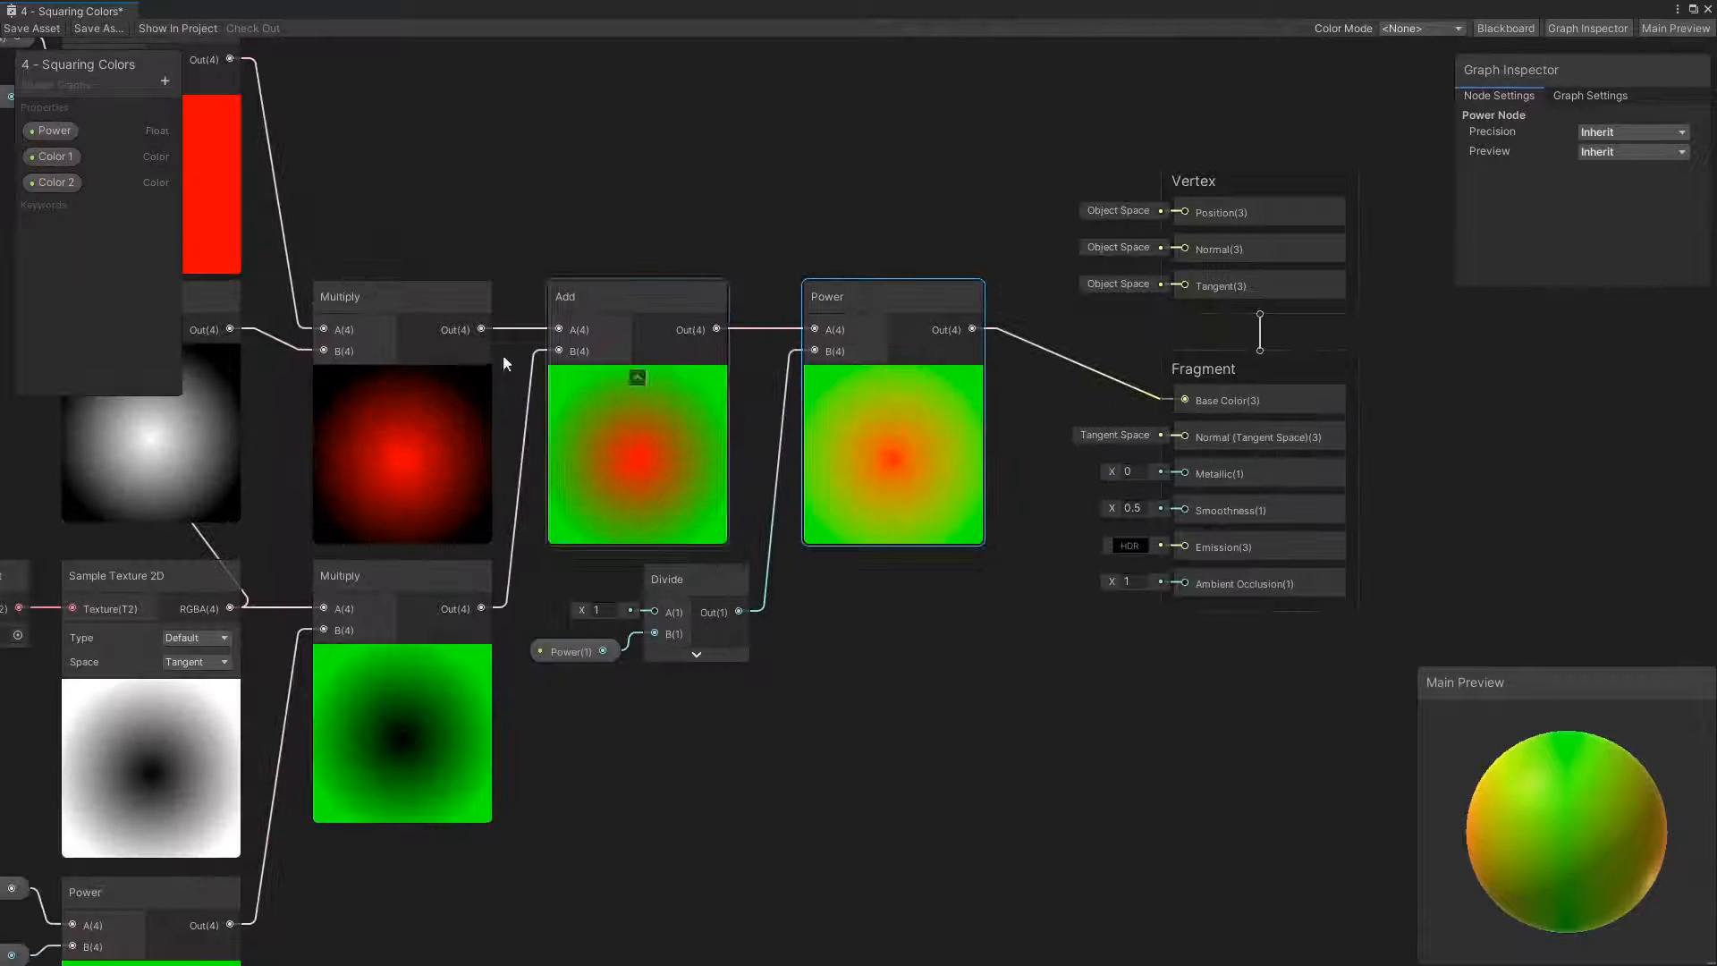
left_click(53, 131)
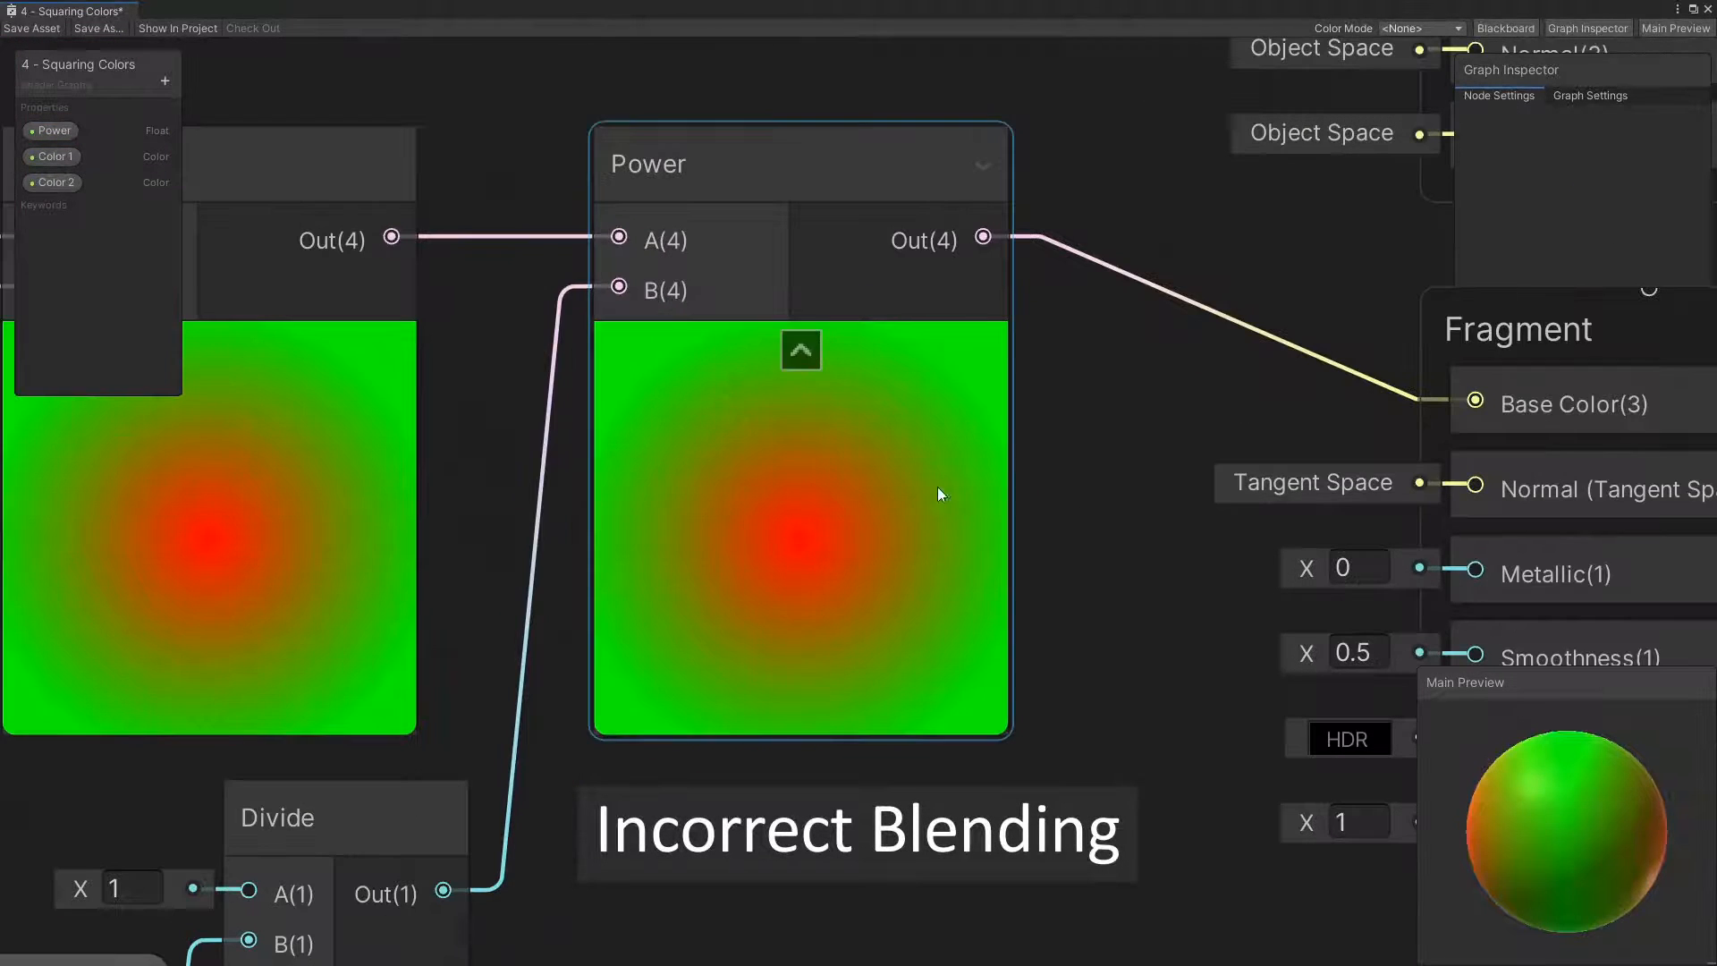
left_click(51, 130)
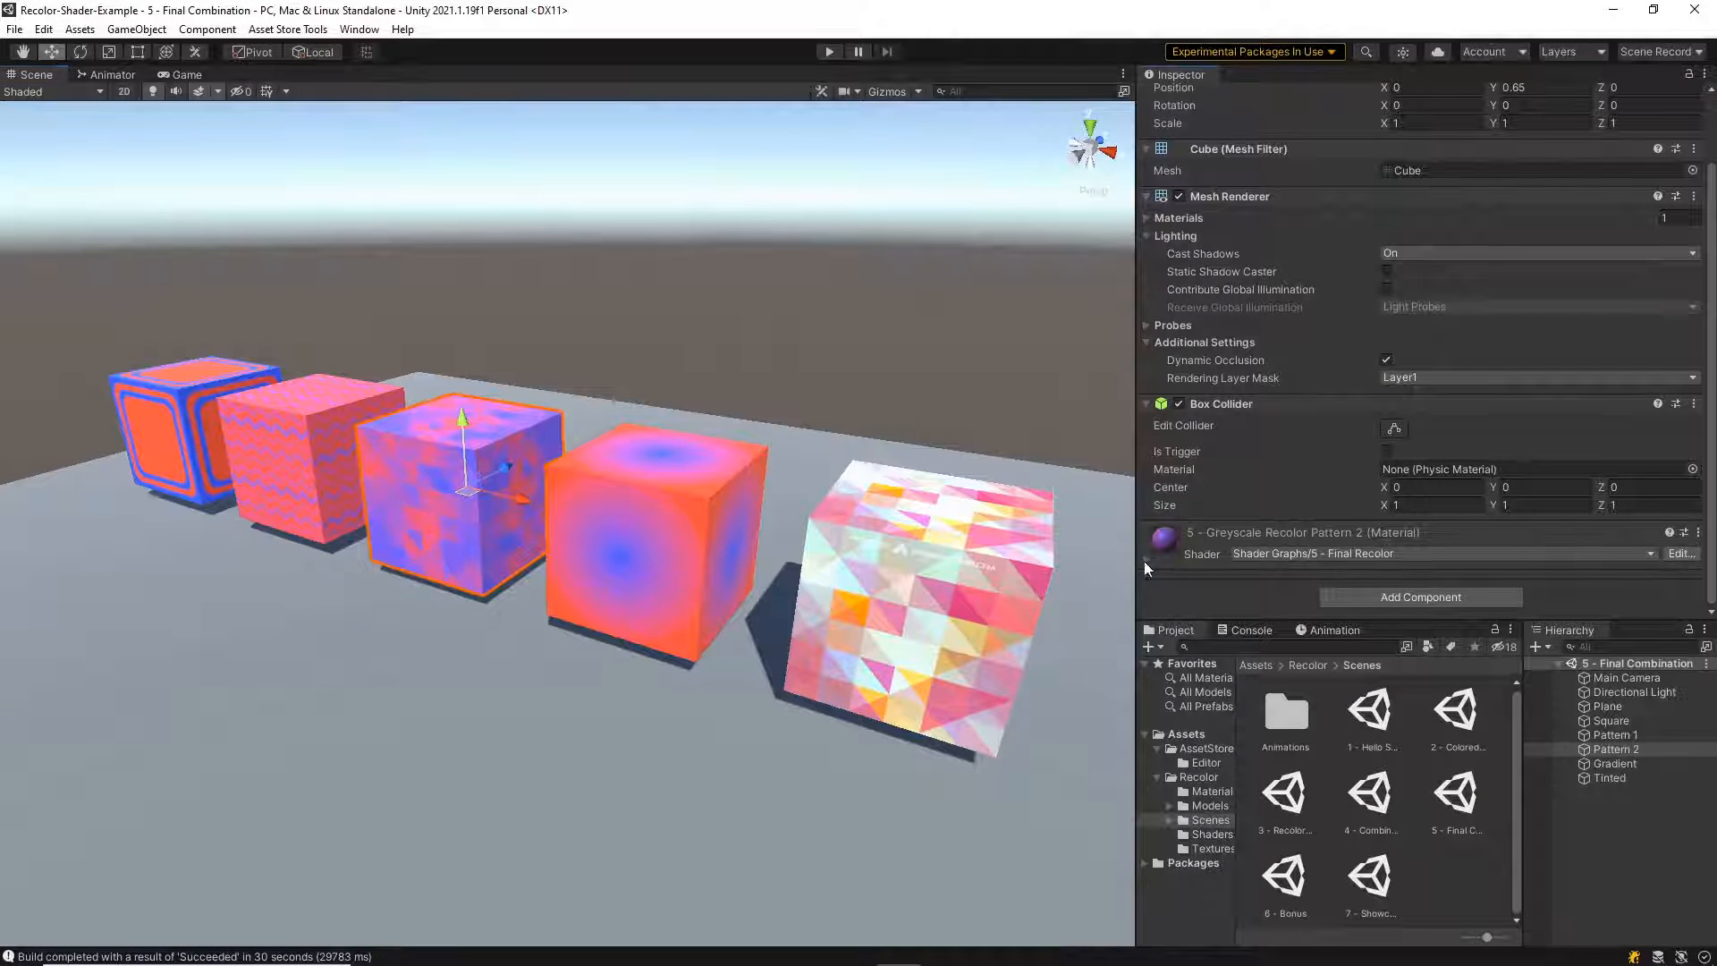
- Open the pattern cube's Final Recolor shader from its material in the Inspector
left_click(1668, 390)
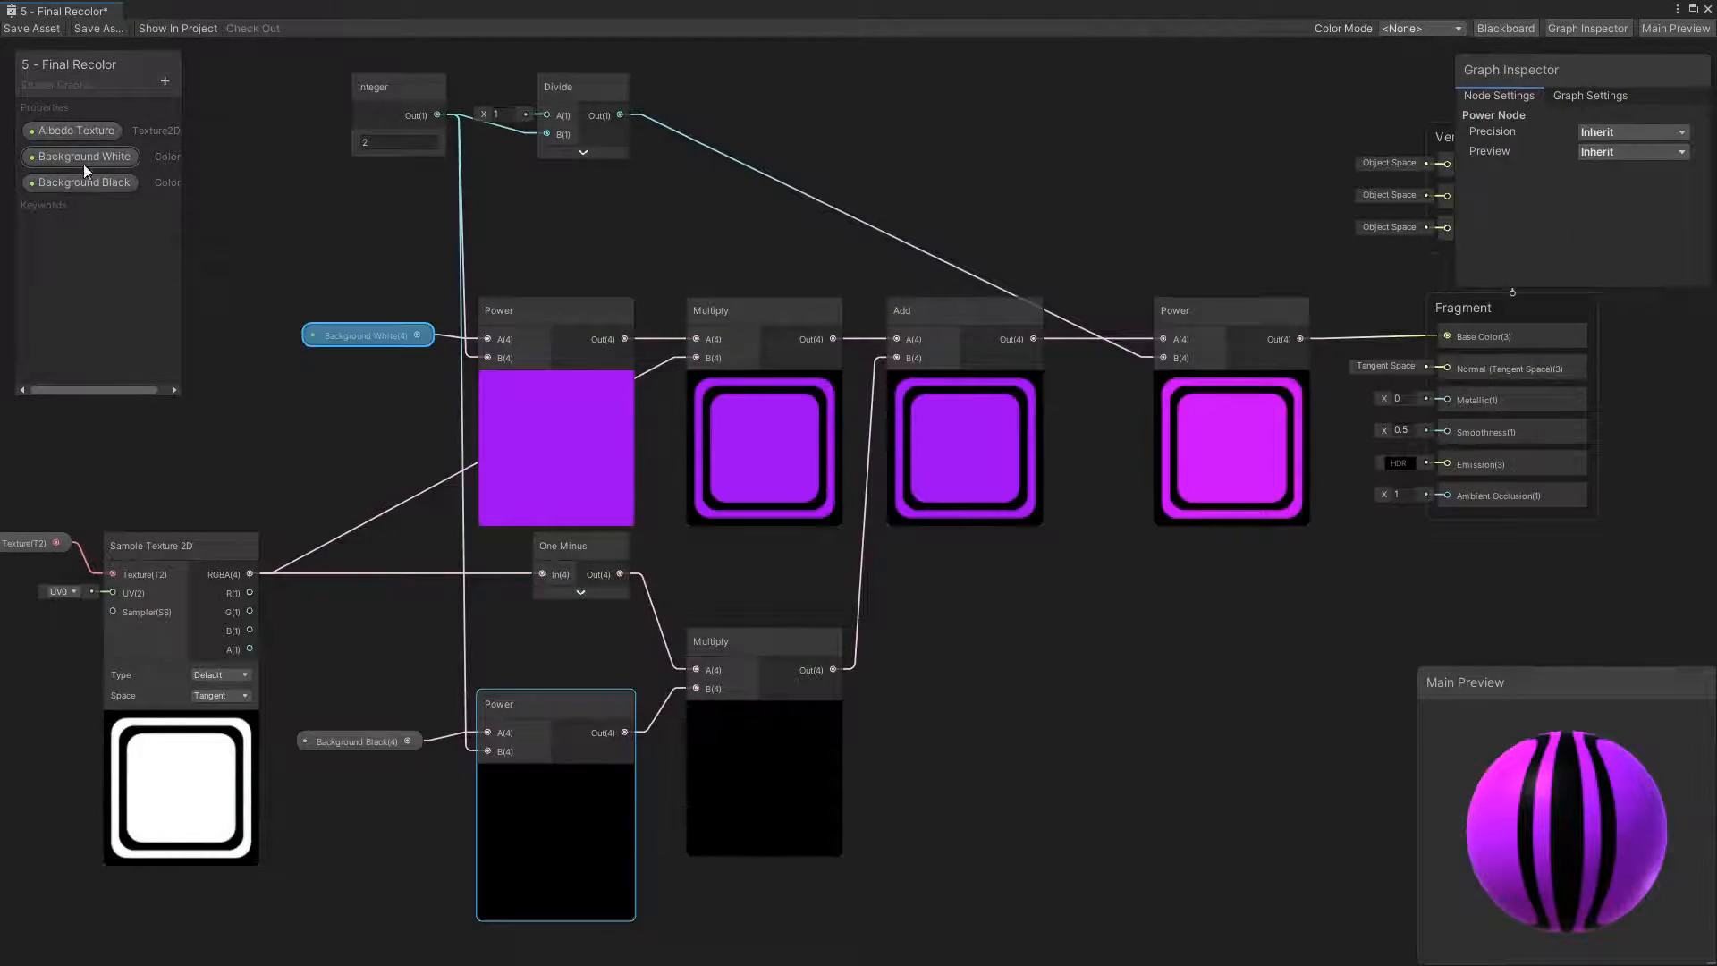
- Set the Background Black property's Default colour to purple C700FF
left_click(79, 182)
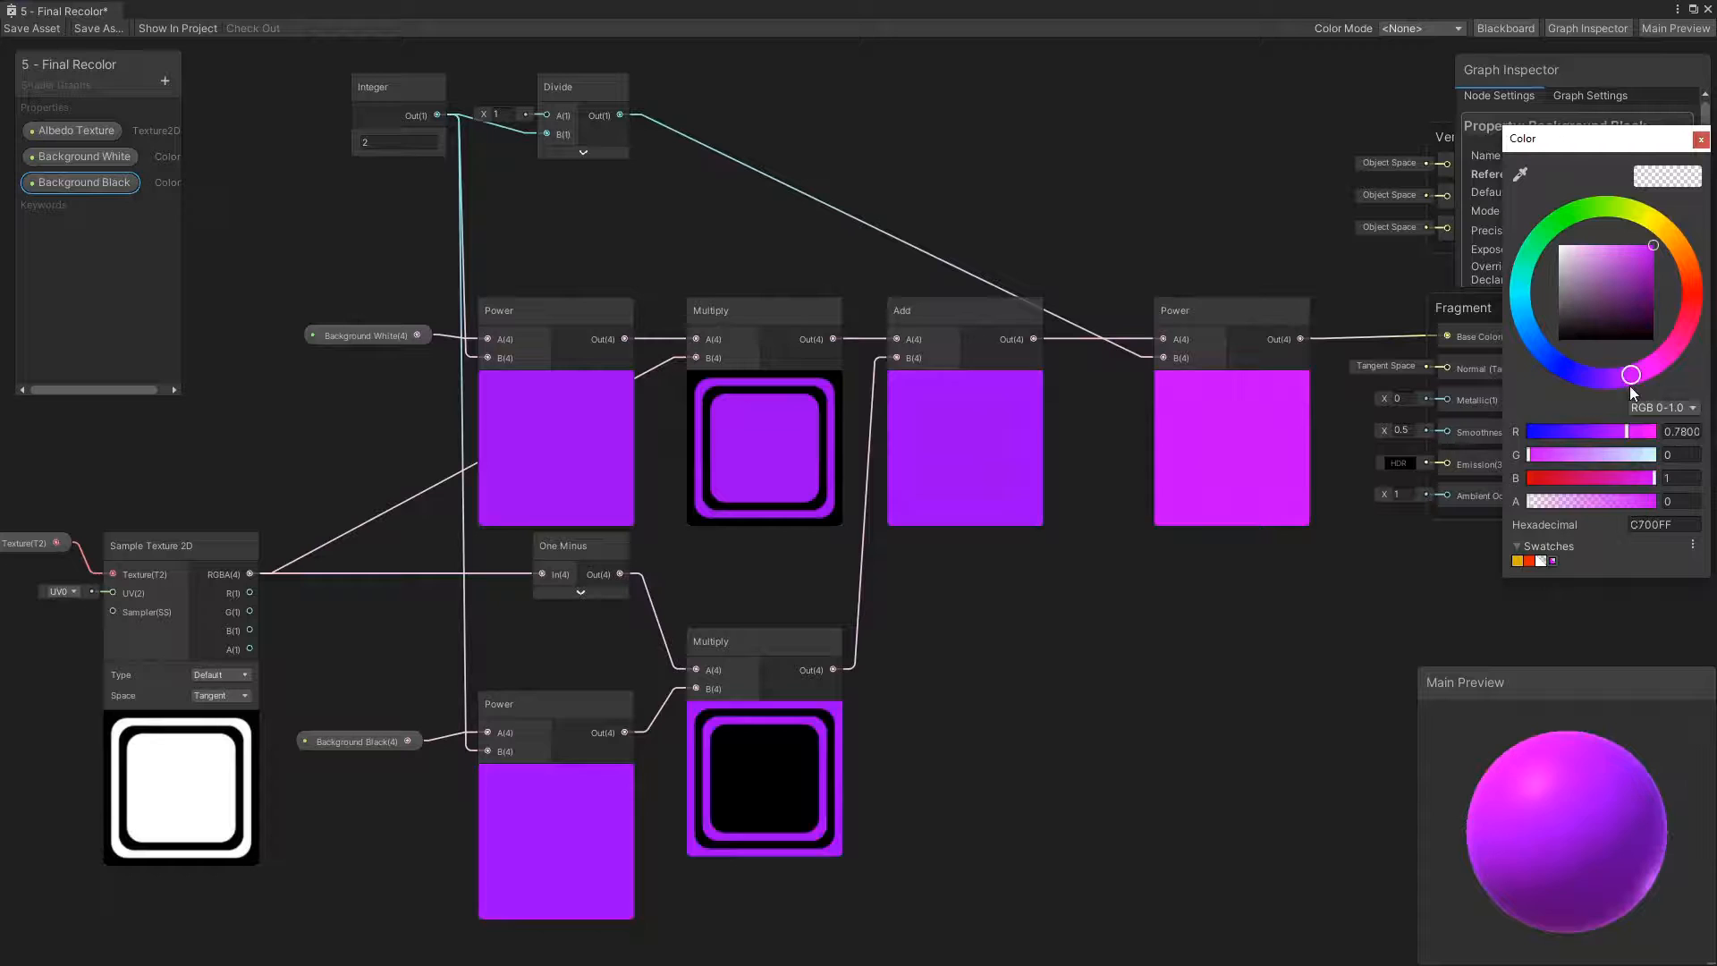
left_click(1546, 227)
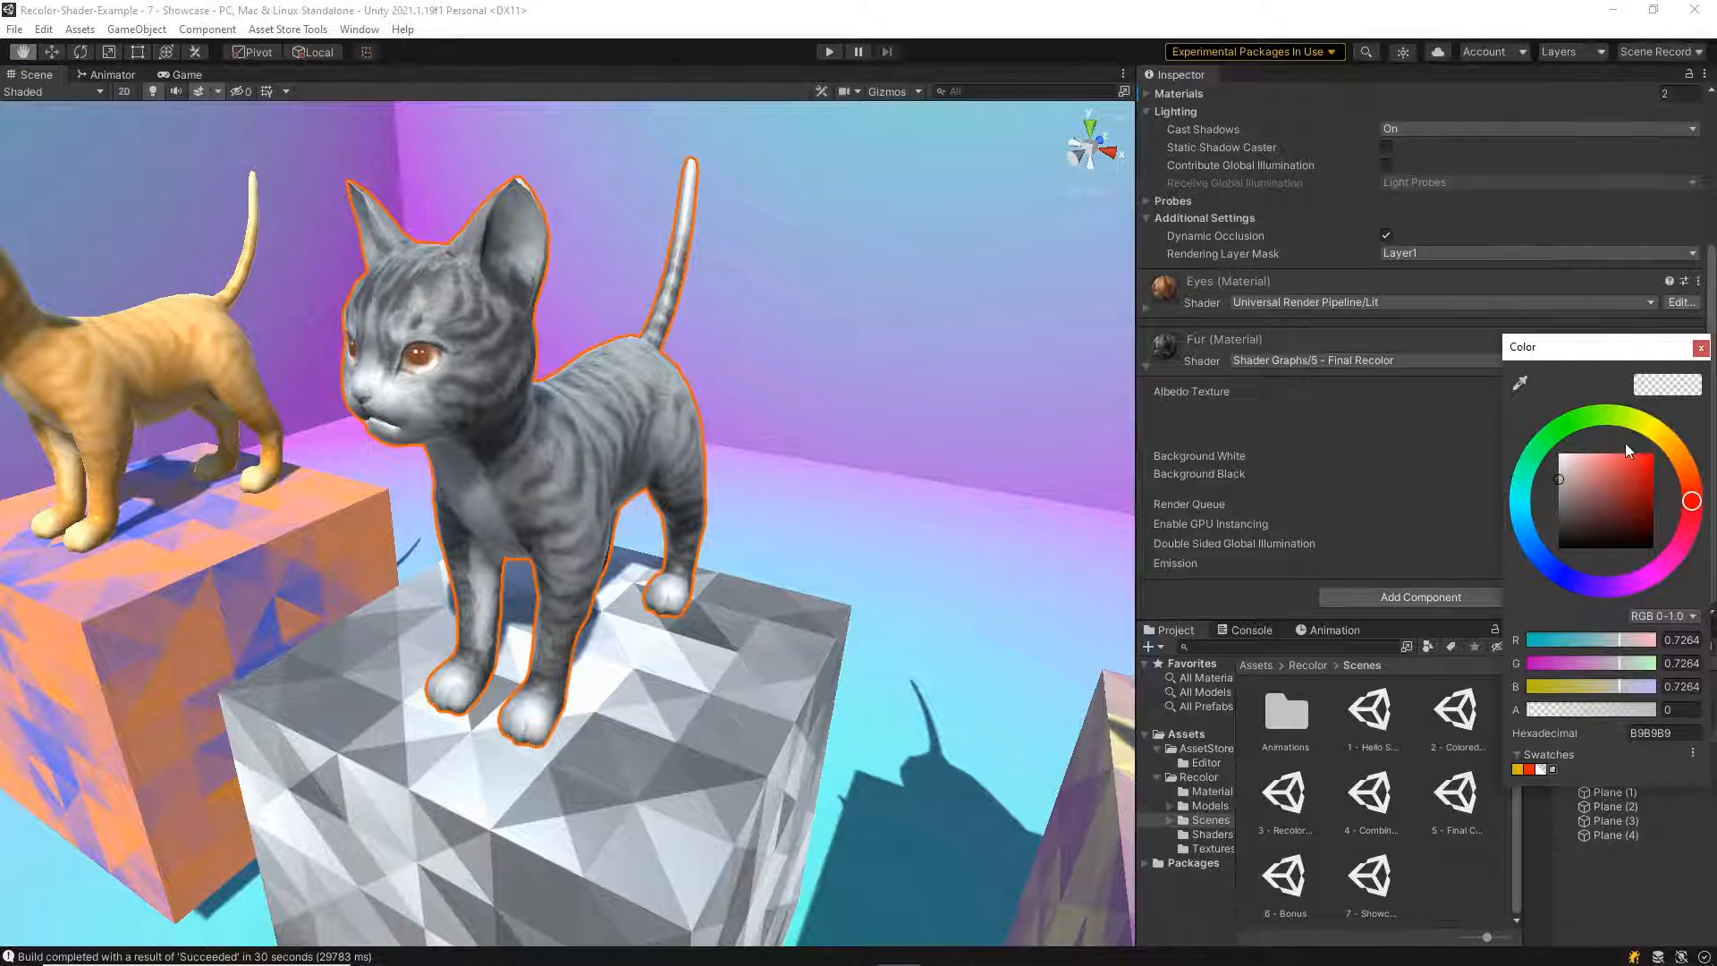
- Set the Fur material's Background White to orange and Background Black to dark gold 857213
left_click(1652, 494)
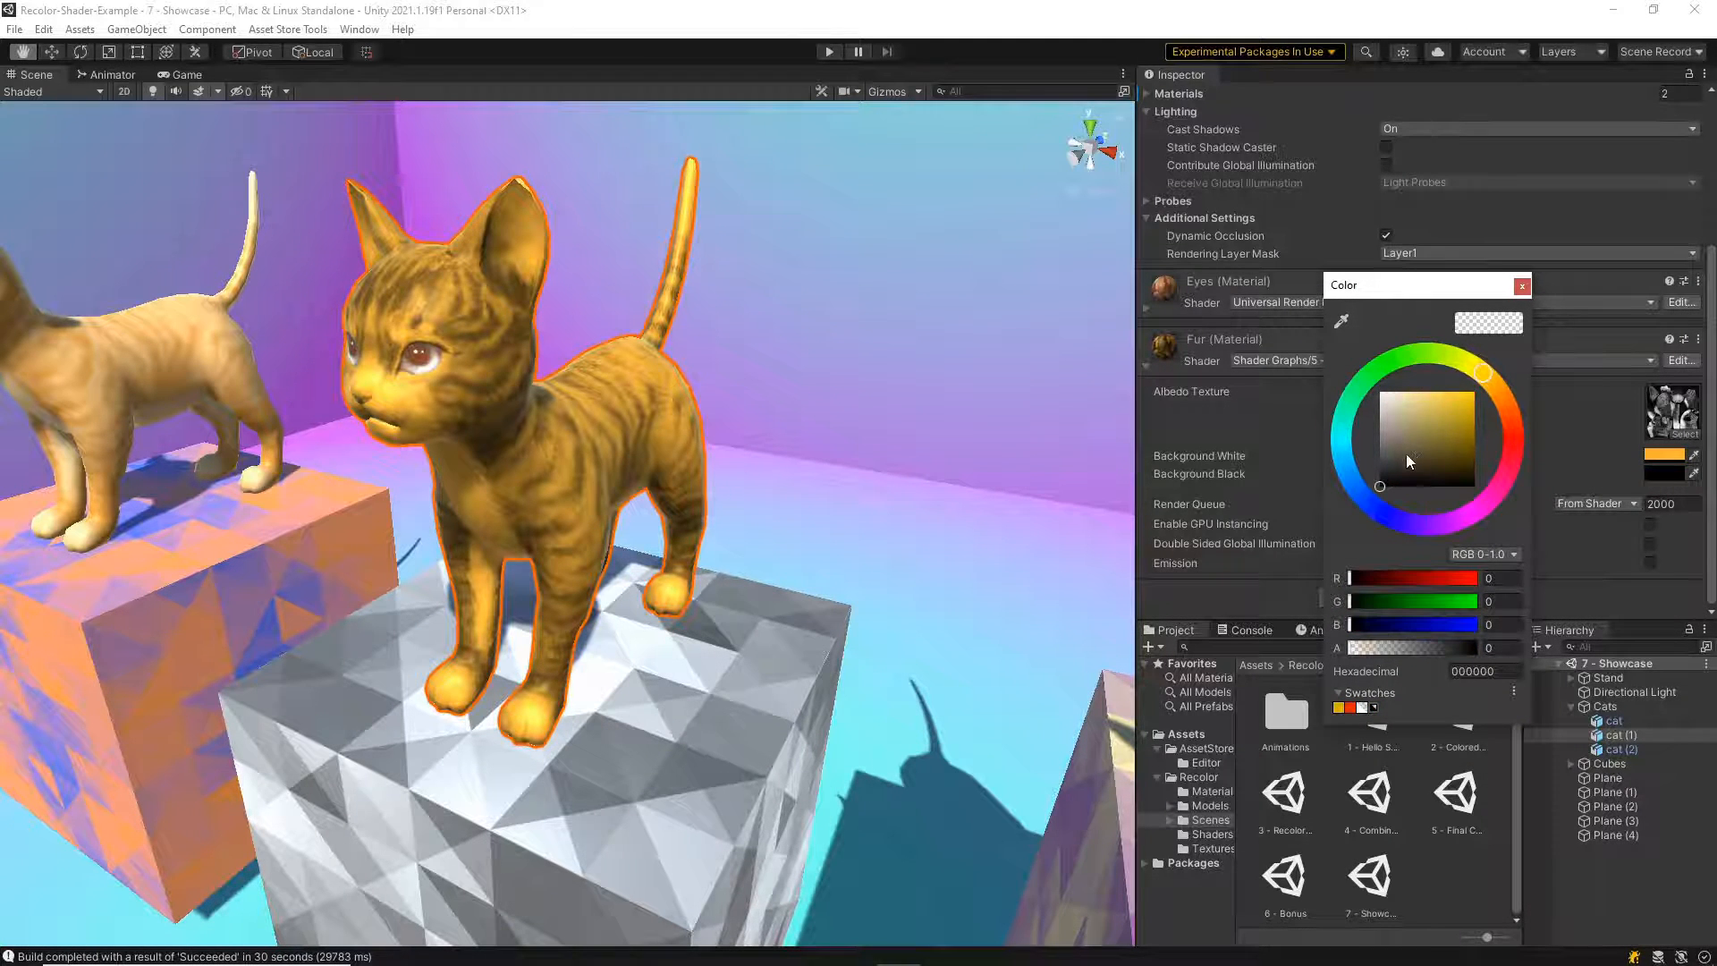
left_click(1462, 444)
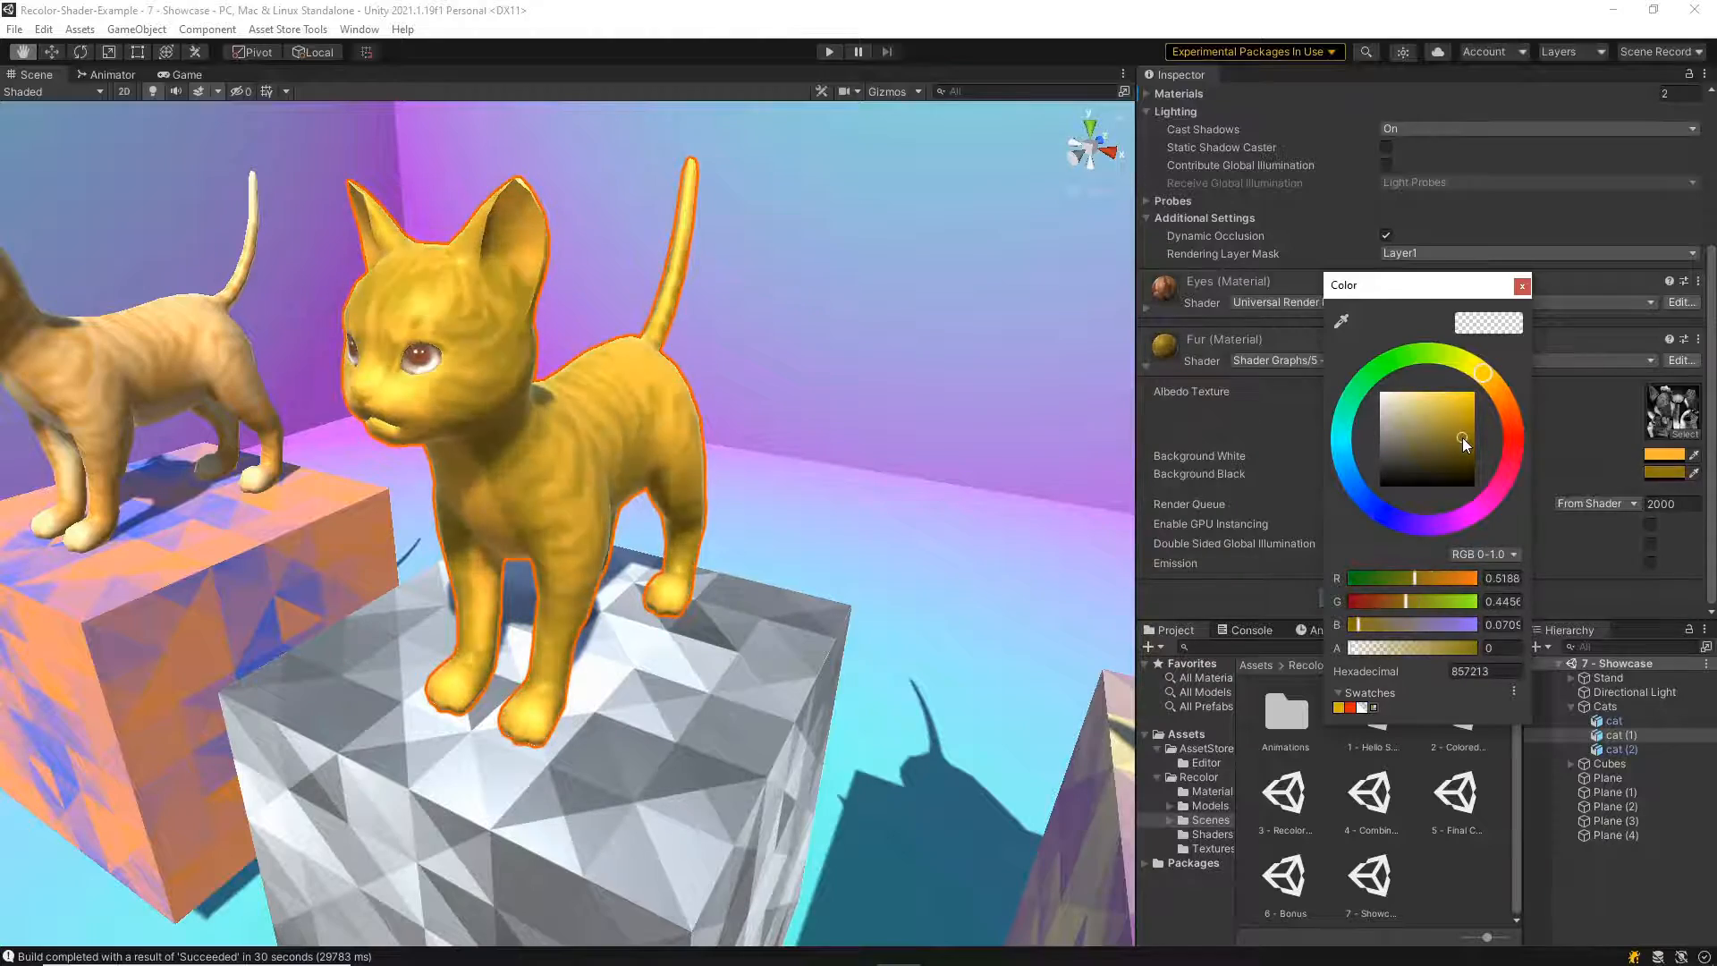
left_click(829, 52)
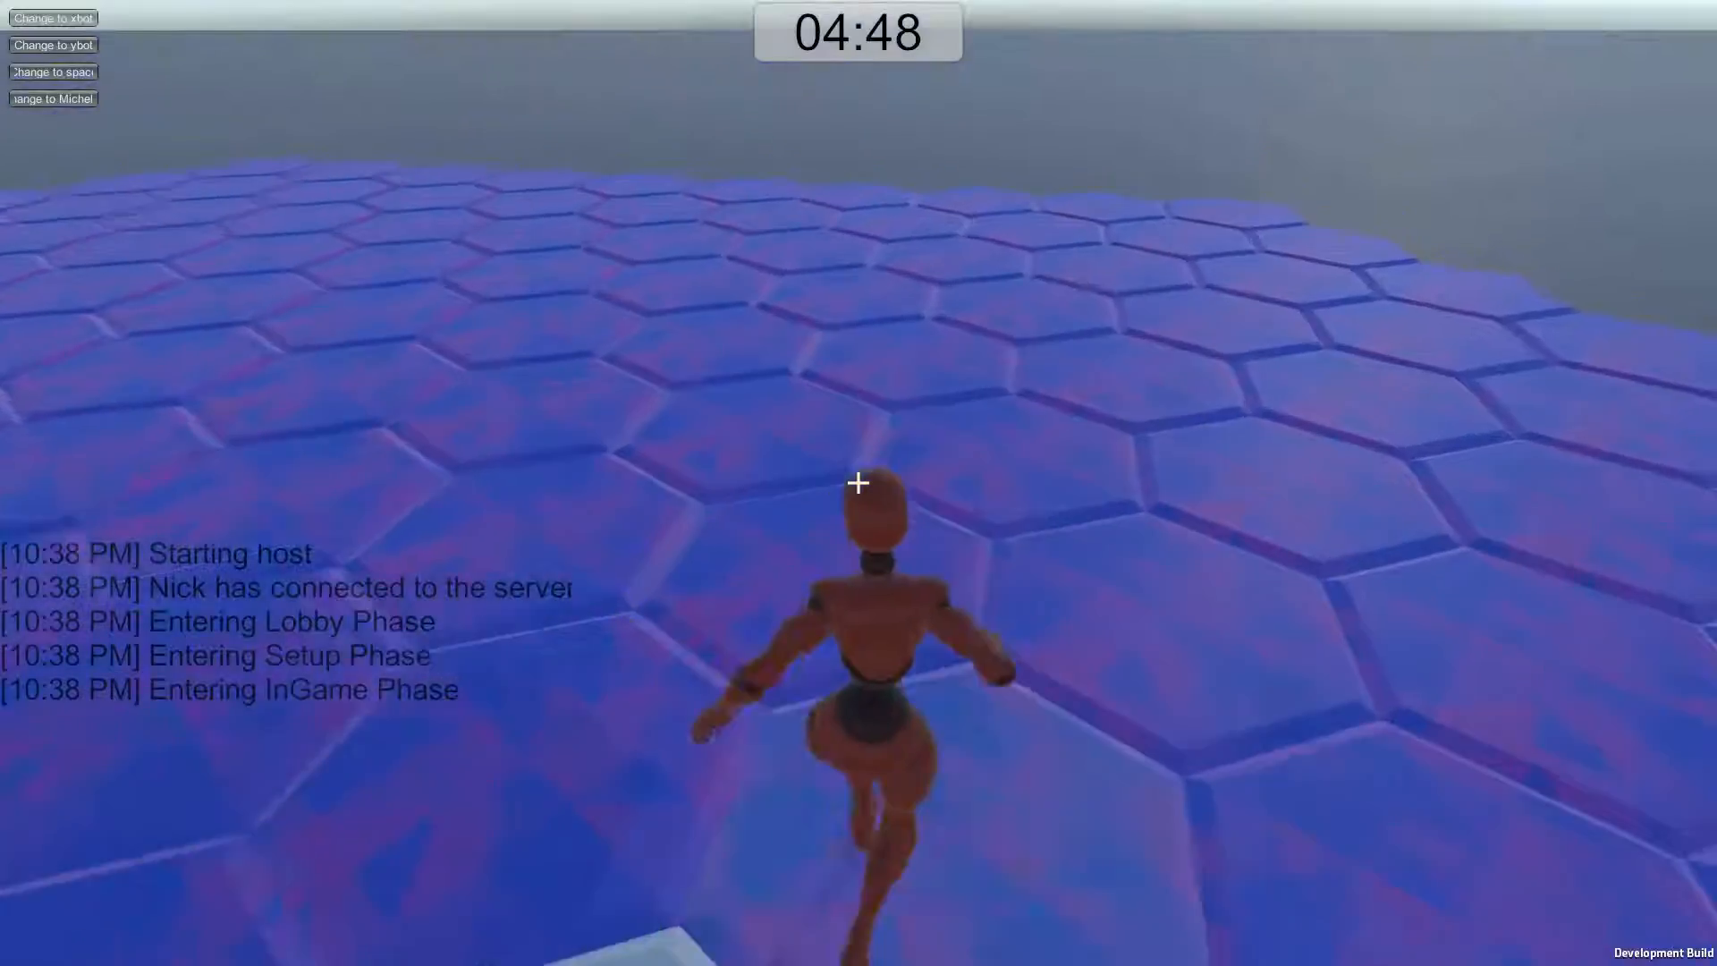